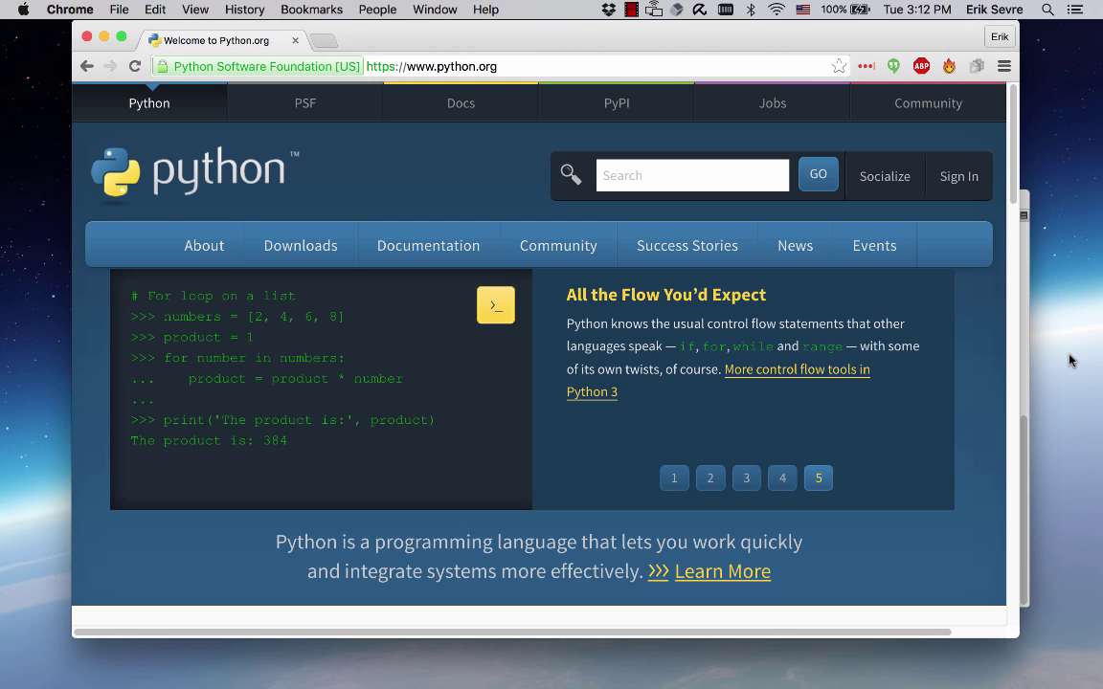
- Start an interactive Python session from the bash prompt in Terminal
{"action": "left_click", "coordinate": [674, 478]}
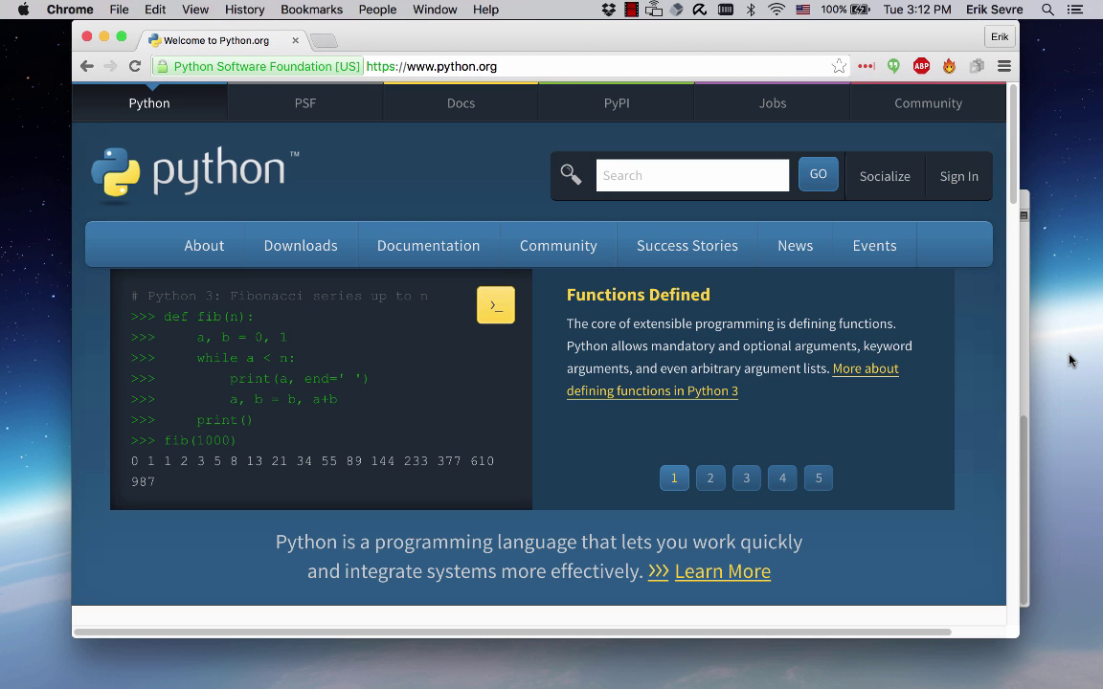
{"action": "left_click", "coordinate": [708, 478]}
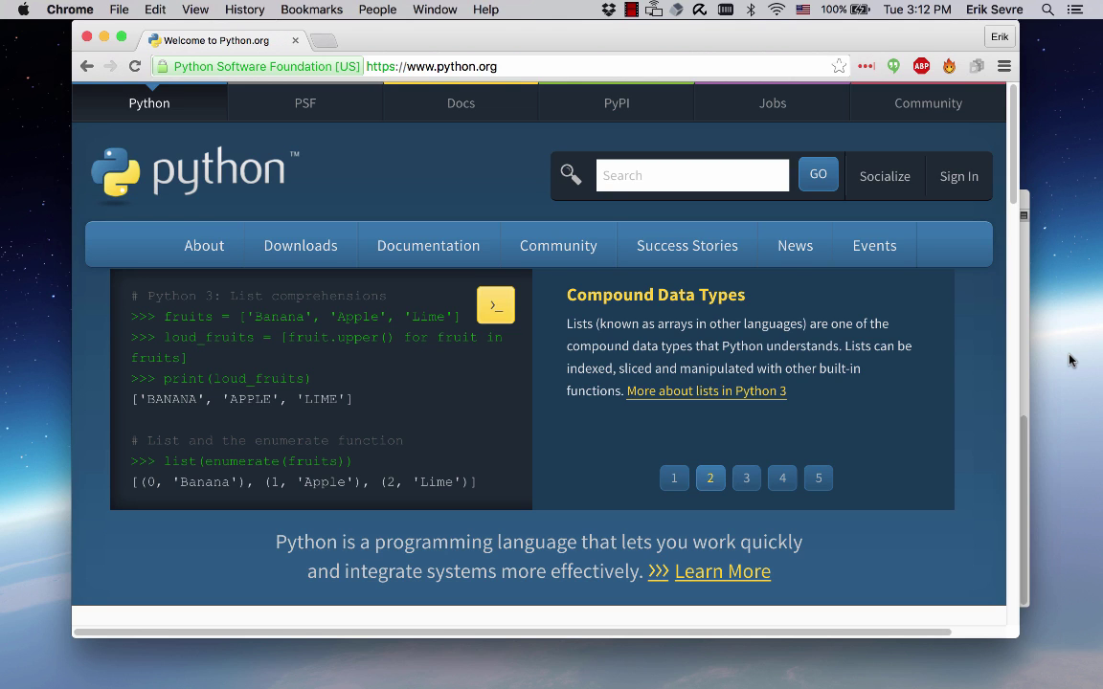
{"action": "mouse_move", "coordinate": [1057, 383]}
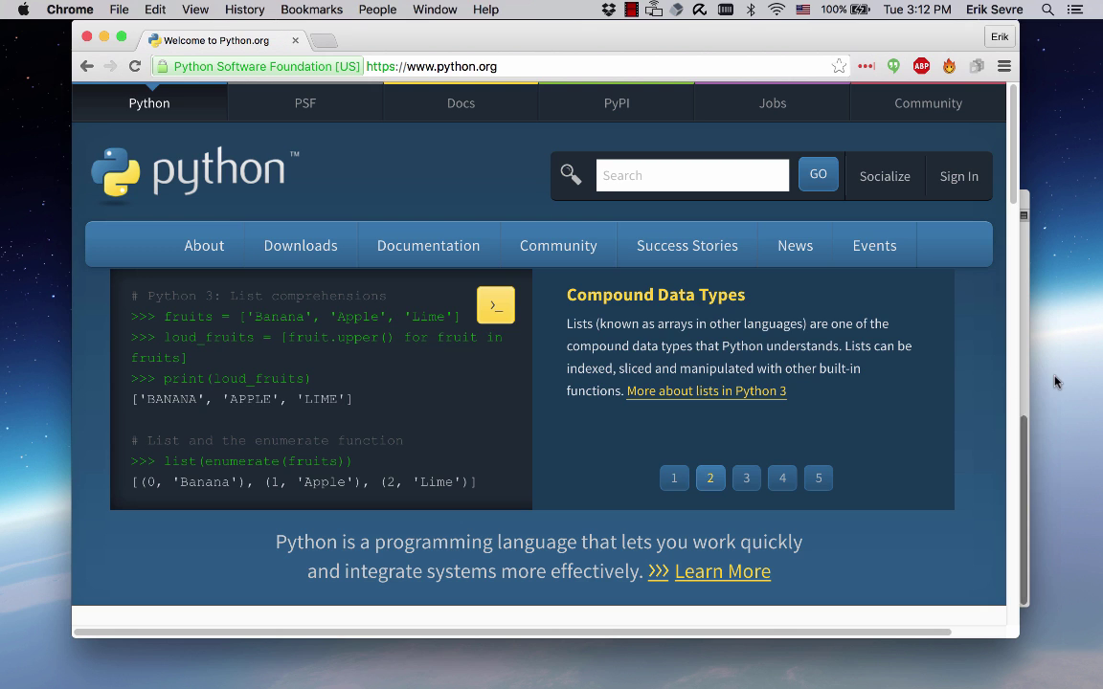
{"action": "left_click", "coordinate": [747, 478]}
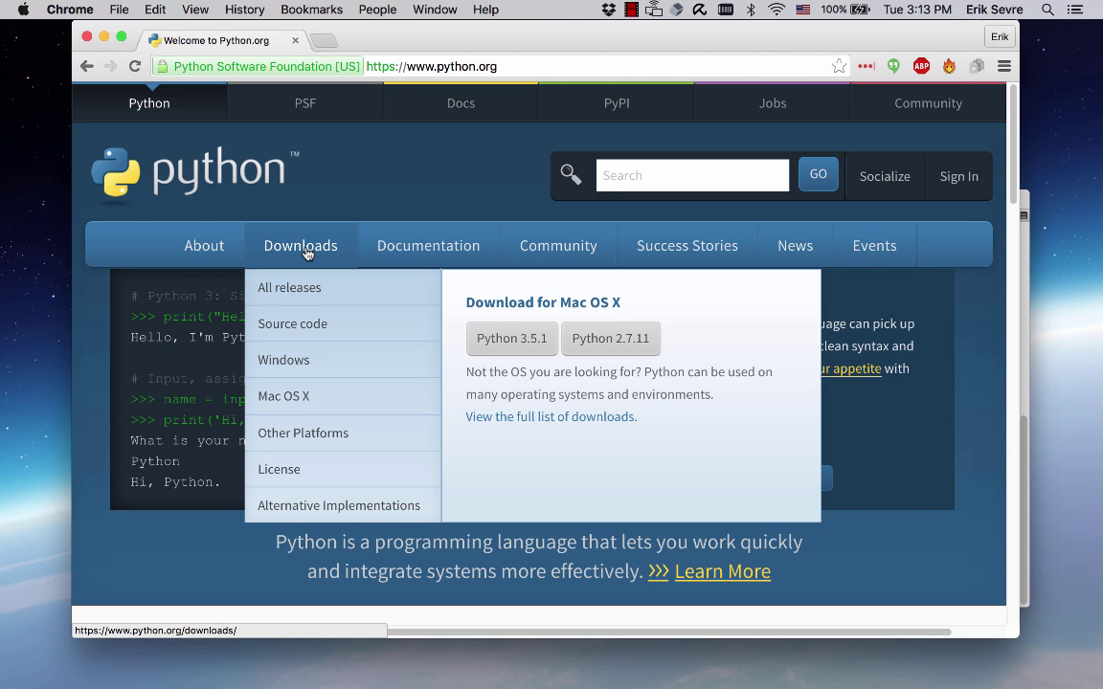
{"action": "mouse_move", "coordinate": [528, 396]}
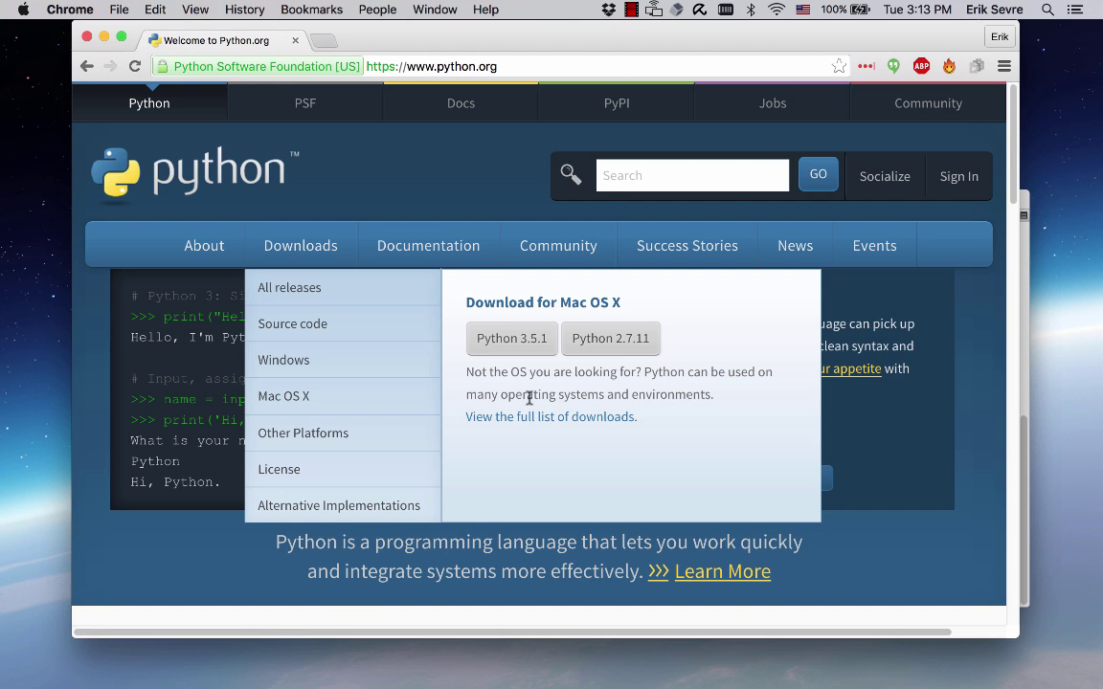
{"action": "mouse_move", "coordinate": [529, 379]}
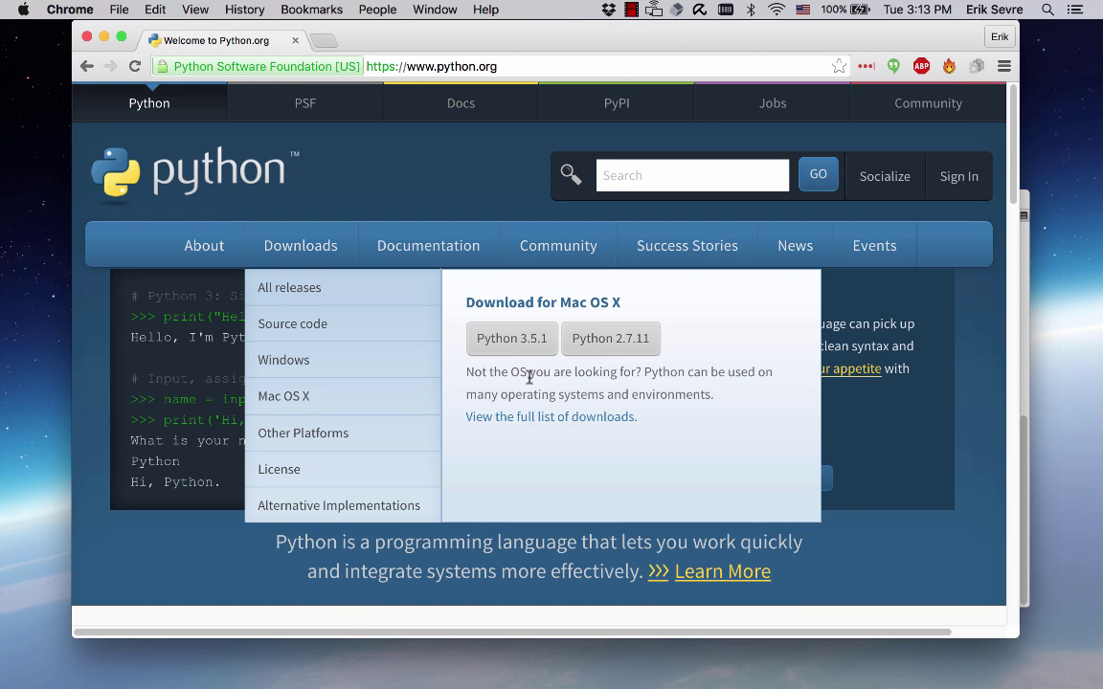
{"action": "mouse_move", "coordinate": [512, 337]}
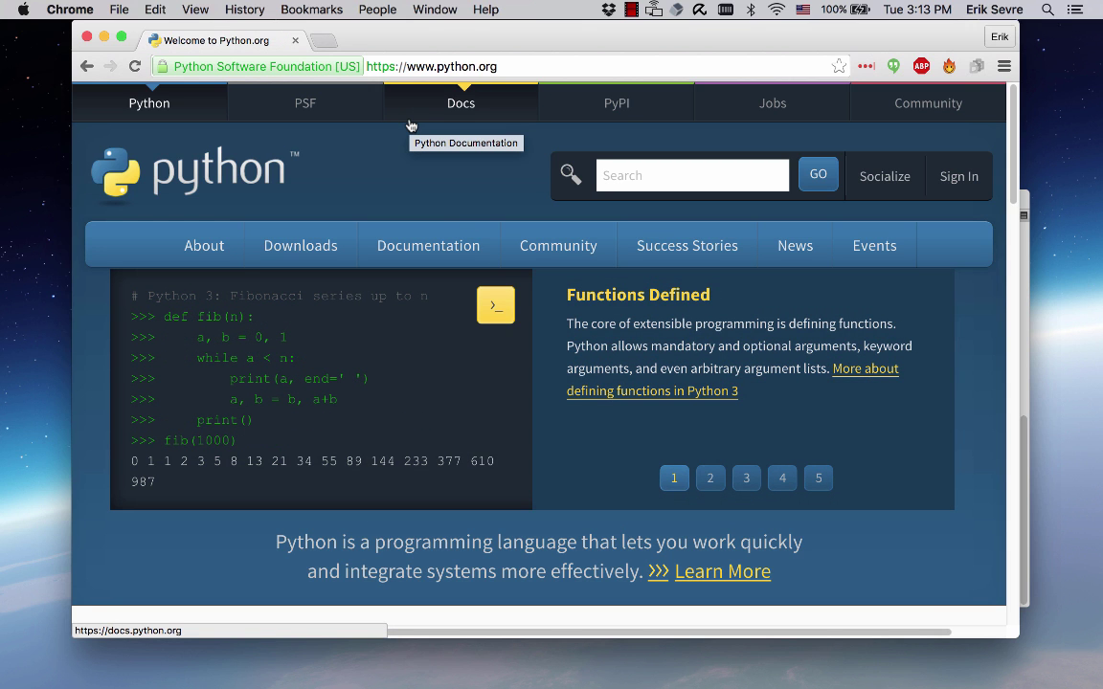
{"action": "mouse_move", "coordinate": [306, 104]}
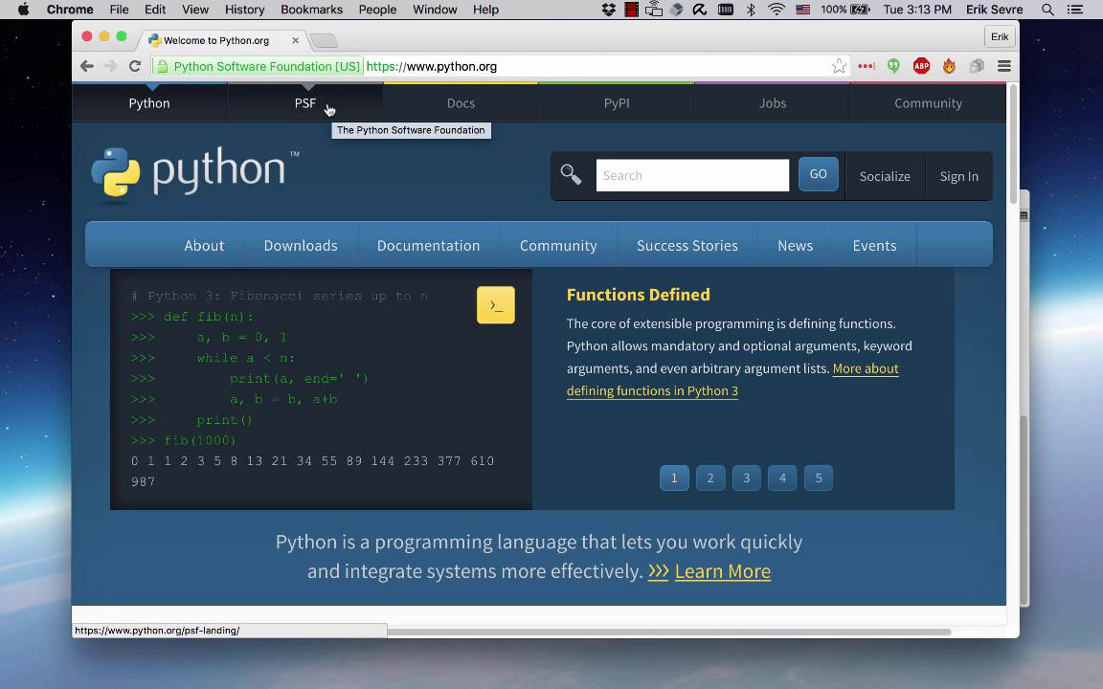
{"action": "left_click", "coordinate": [711, 478]}
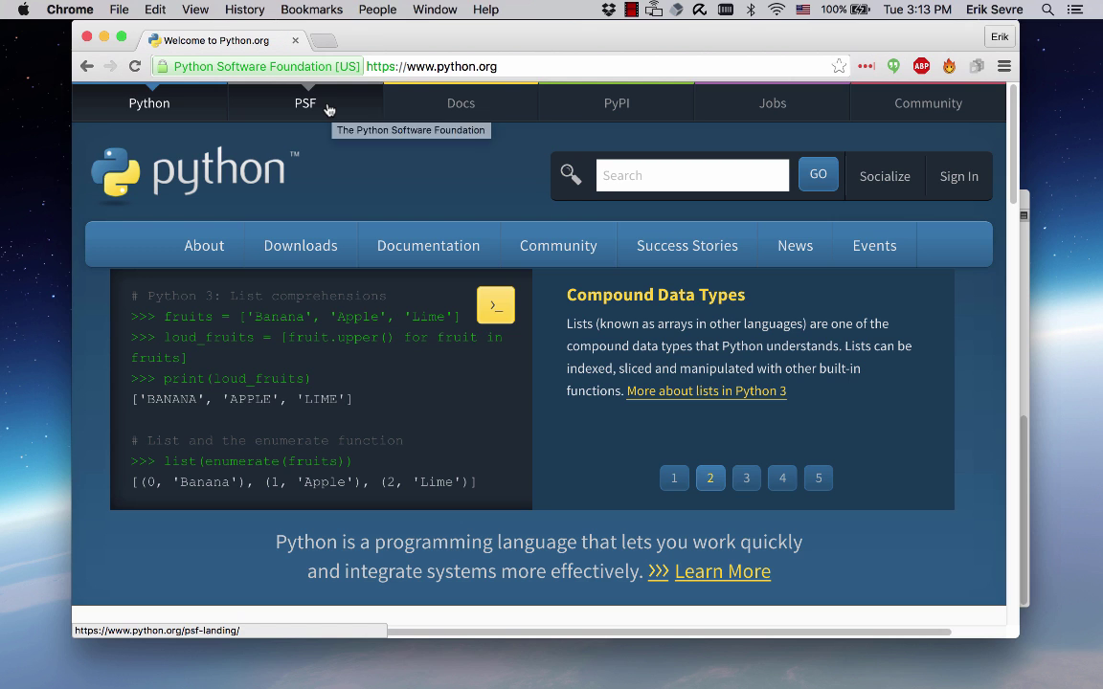
{"action": "mouse_move", "coordinate": [330, 108]}
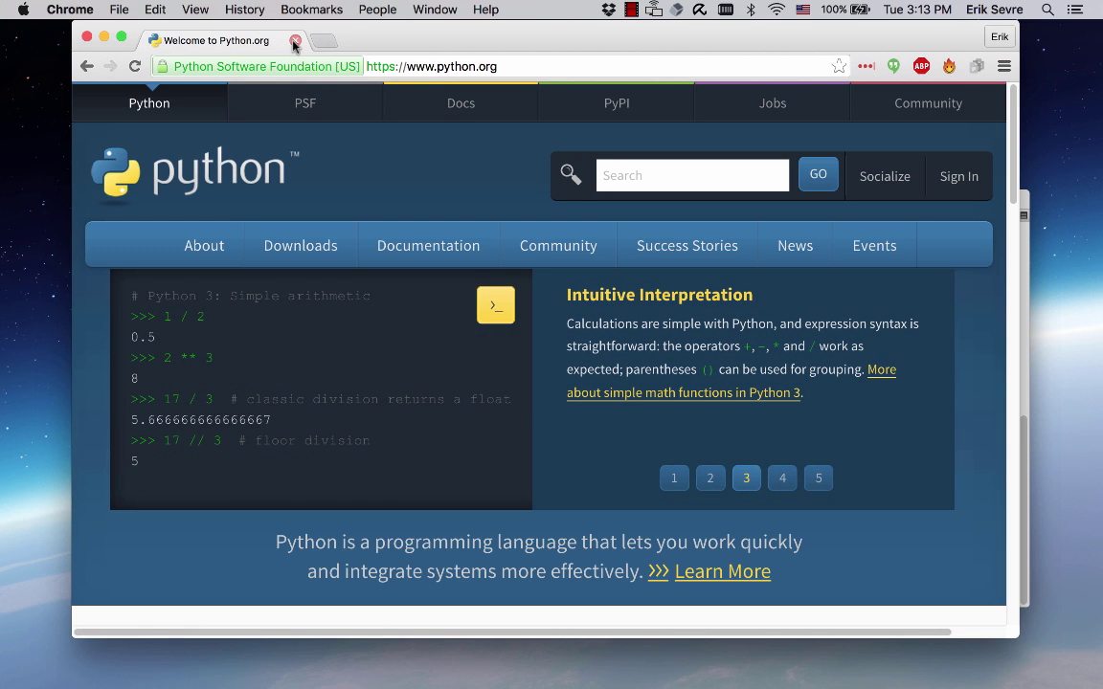
{"action": "mouse_move", "coordinate": [295, 42]}
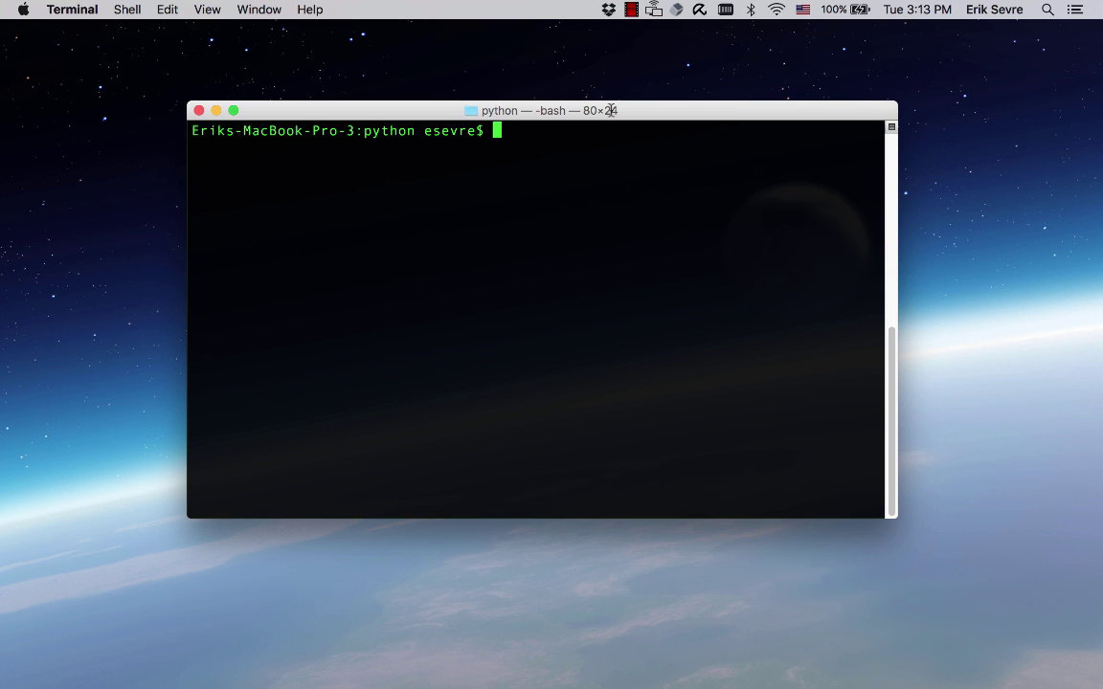
{"action": "type", "text": "python"}
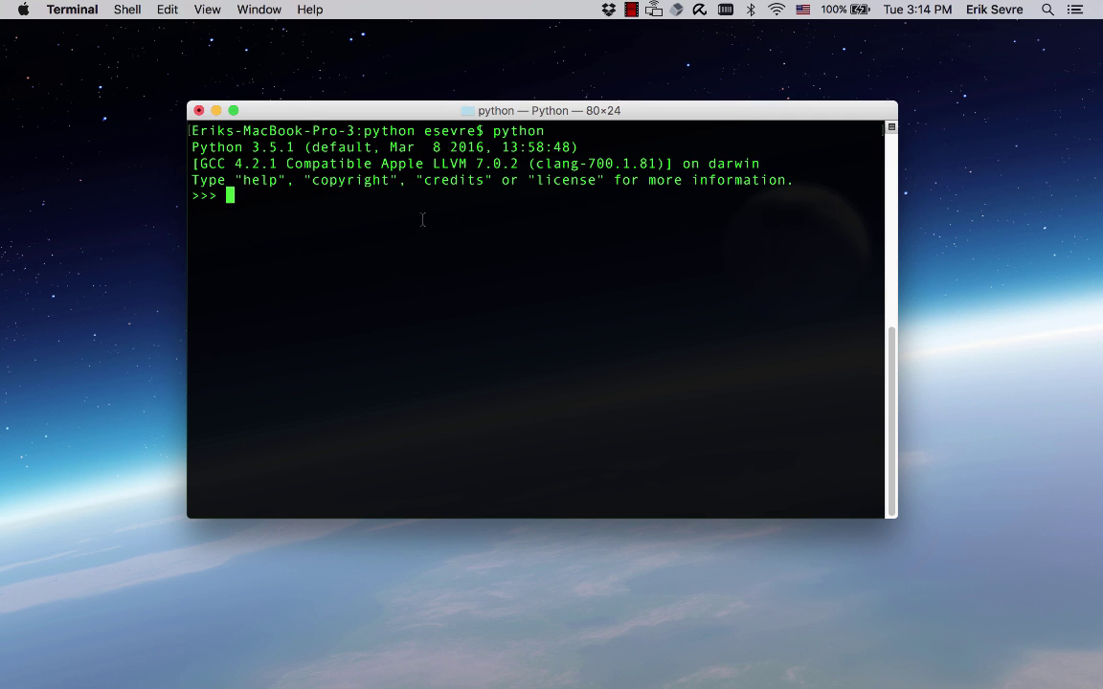
- Print "this is my program" and 1+1 (giving 2), then exit Python back to the shell
{"action": "type", "text": "print(\""}
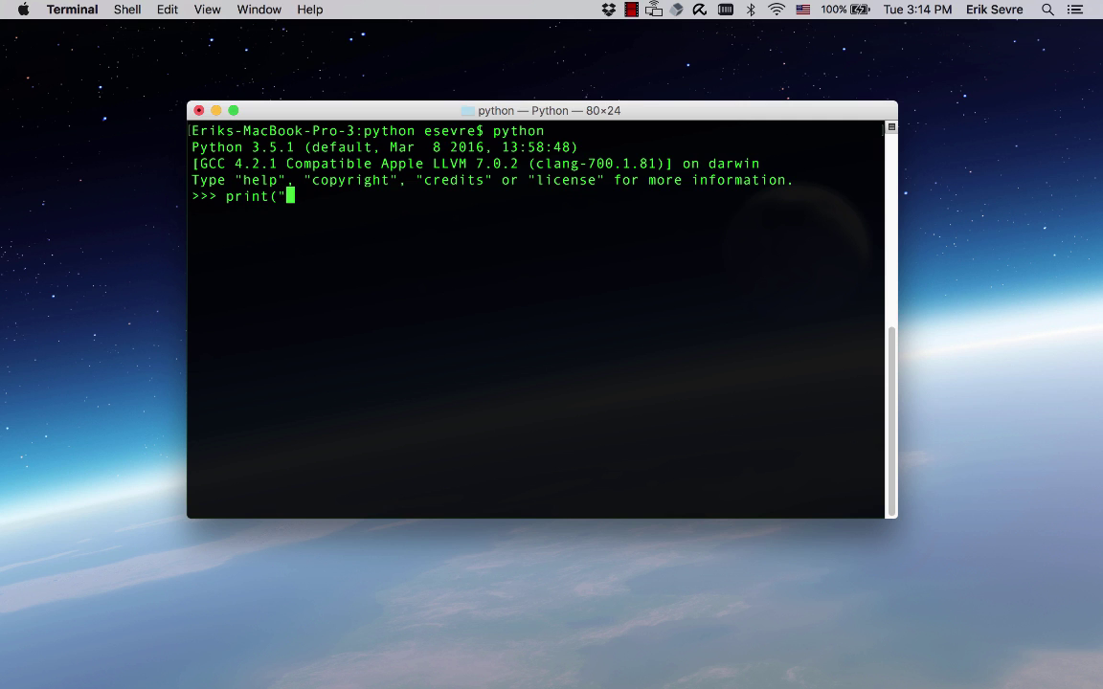
{"action": "type", "text": "this is"}
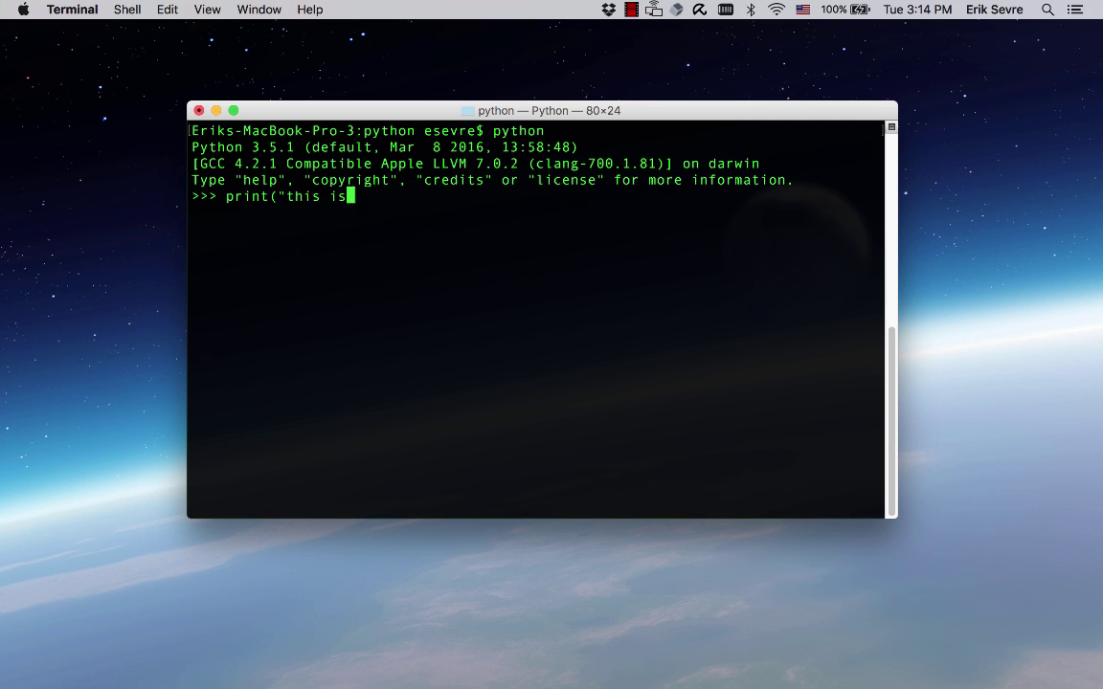
{"action": "type", "text": "my program\")"}
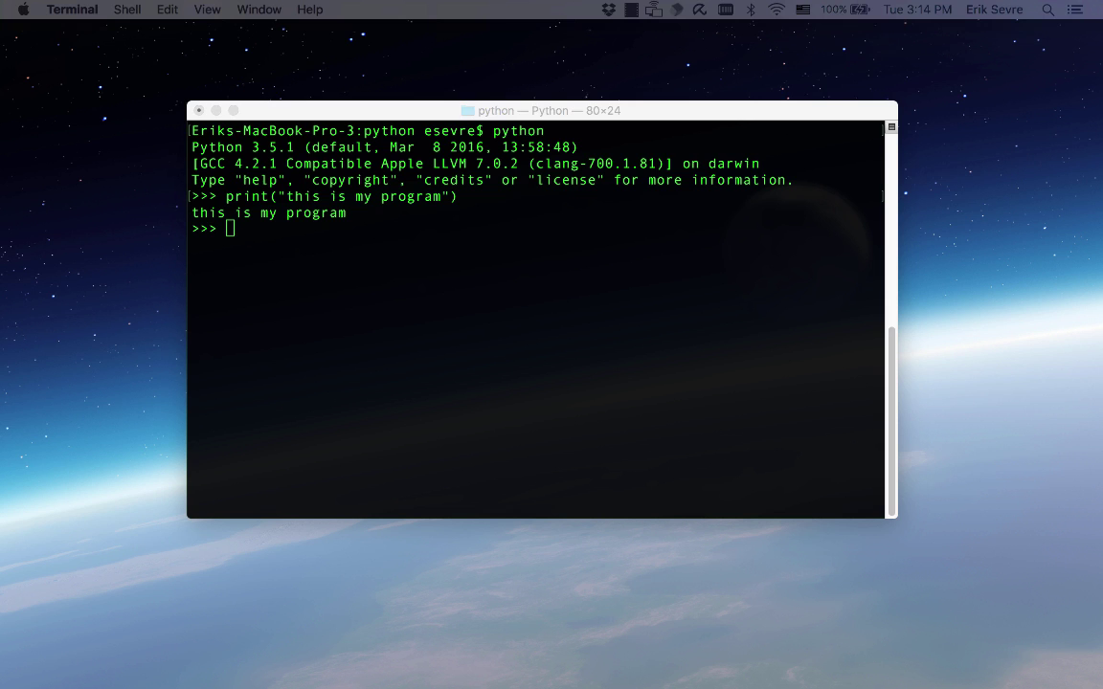
{"action": "mouse_move", "coordinate": [418, 247]}
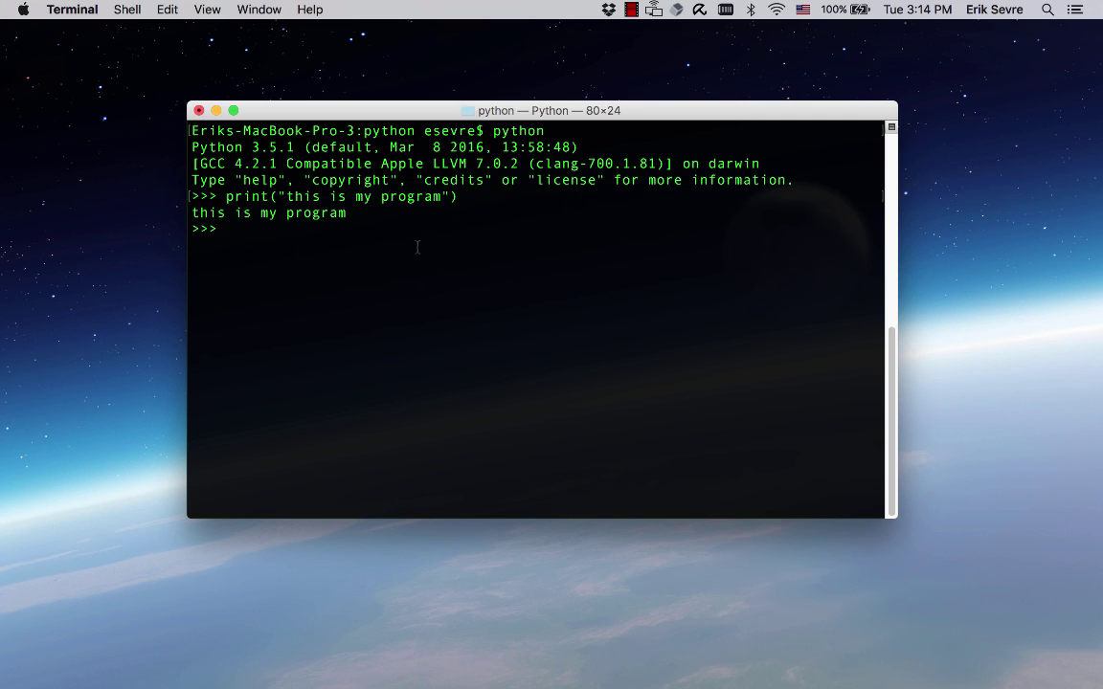
{"action": "type", "text": "print(1+1"}
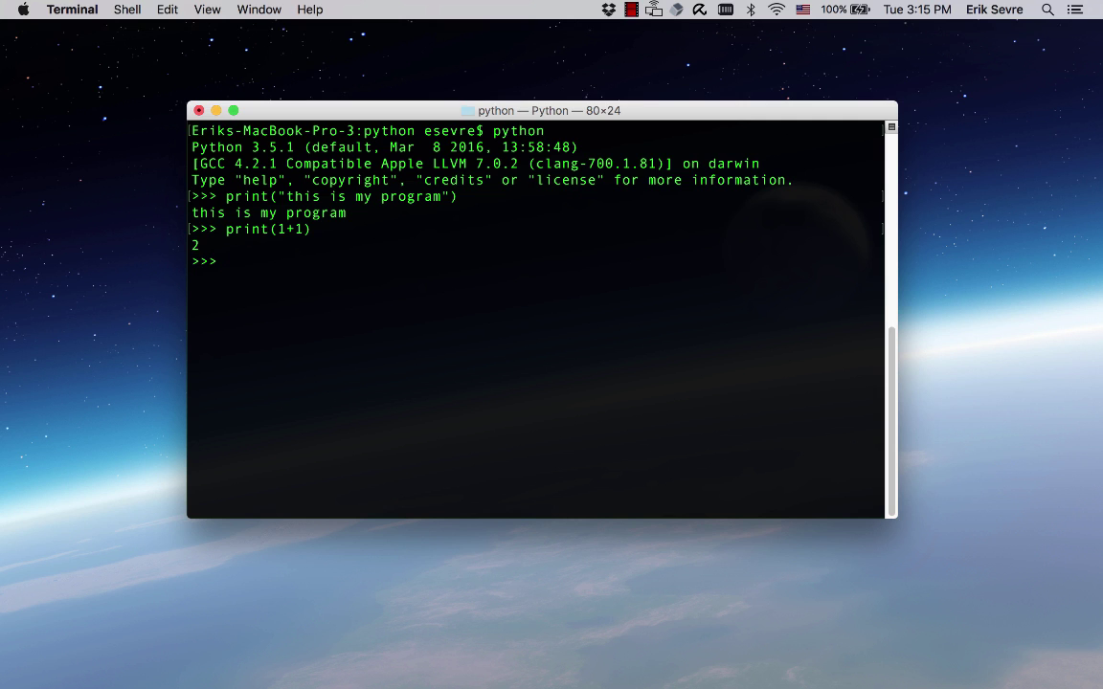
{"action": "type", "text": "exit()"}
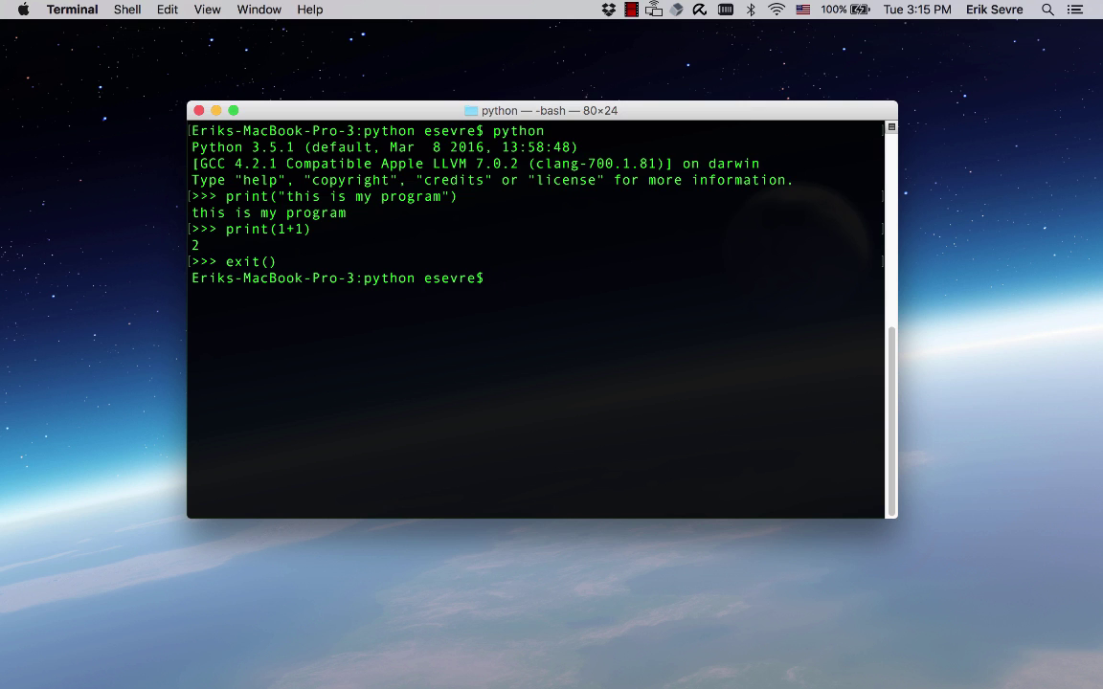
{"action": "type", "text": "ls"}
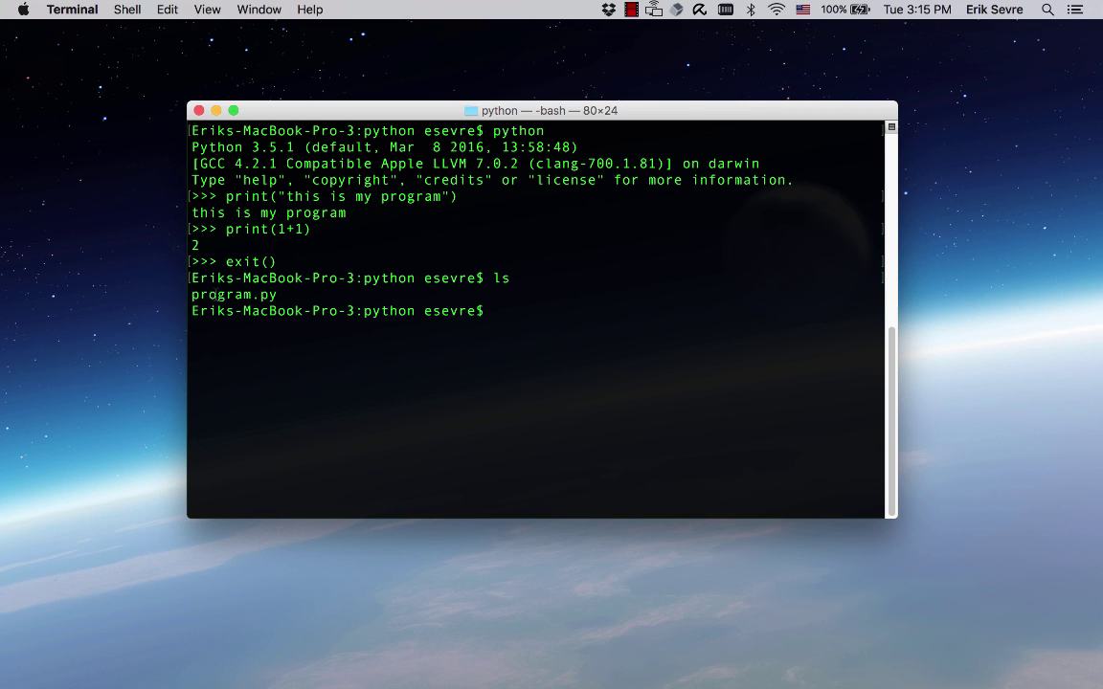
{"action": "type", "text": "cat program"}
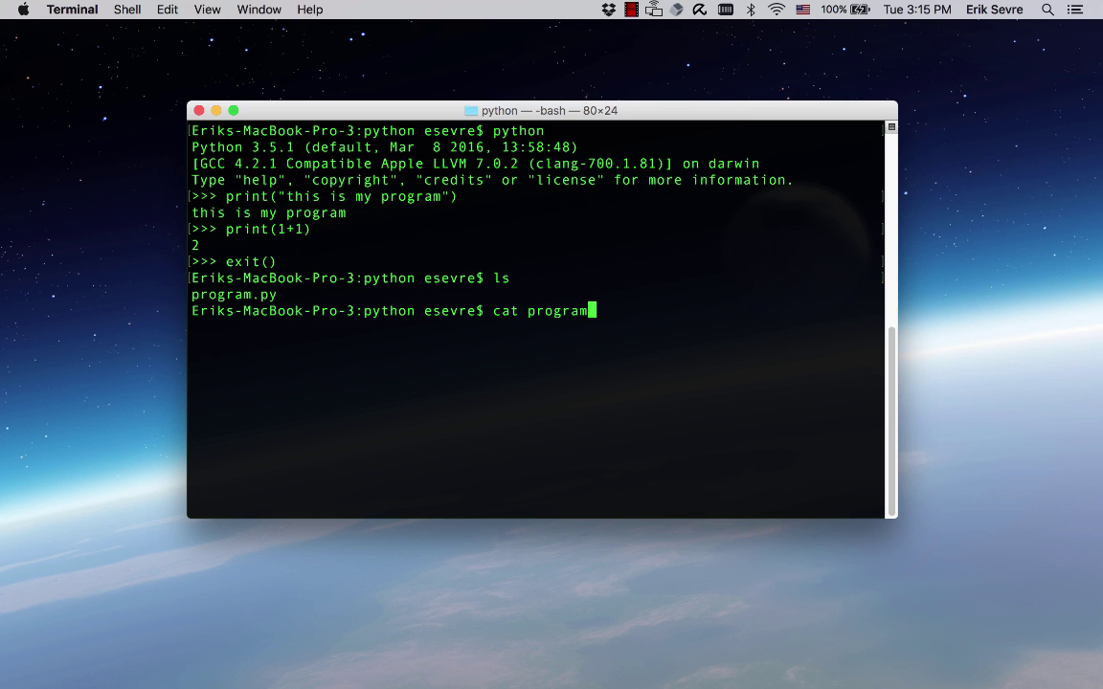
{"action": "key", "text": "Return"}
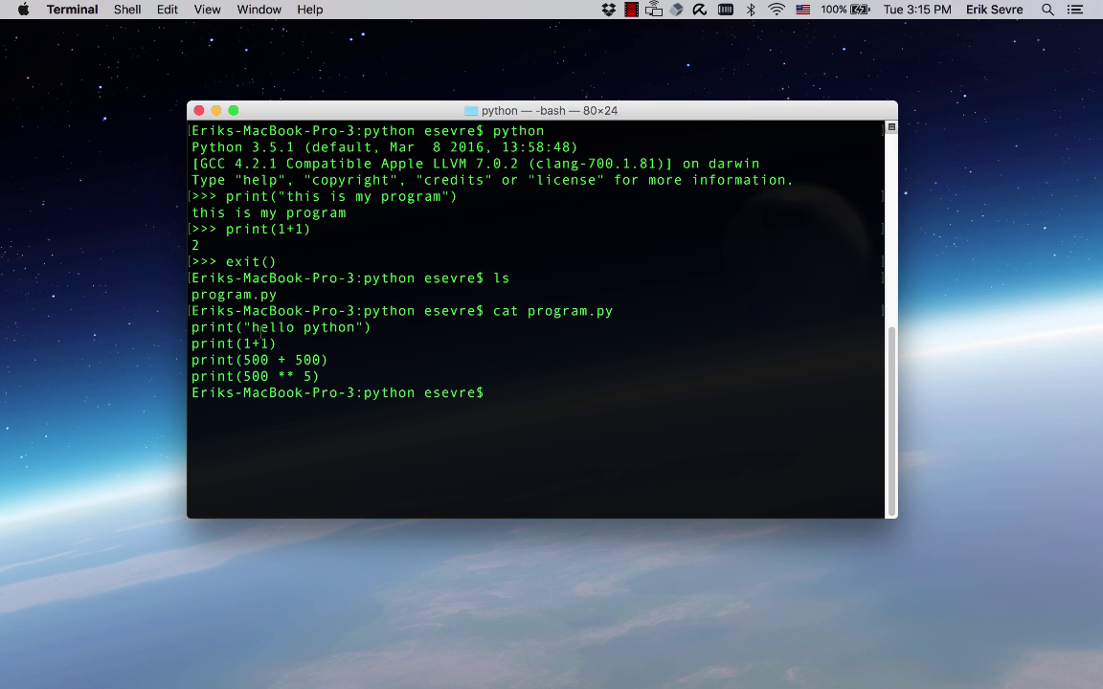
{"action": "mouse_move", "coordinate": [295, 360]}
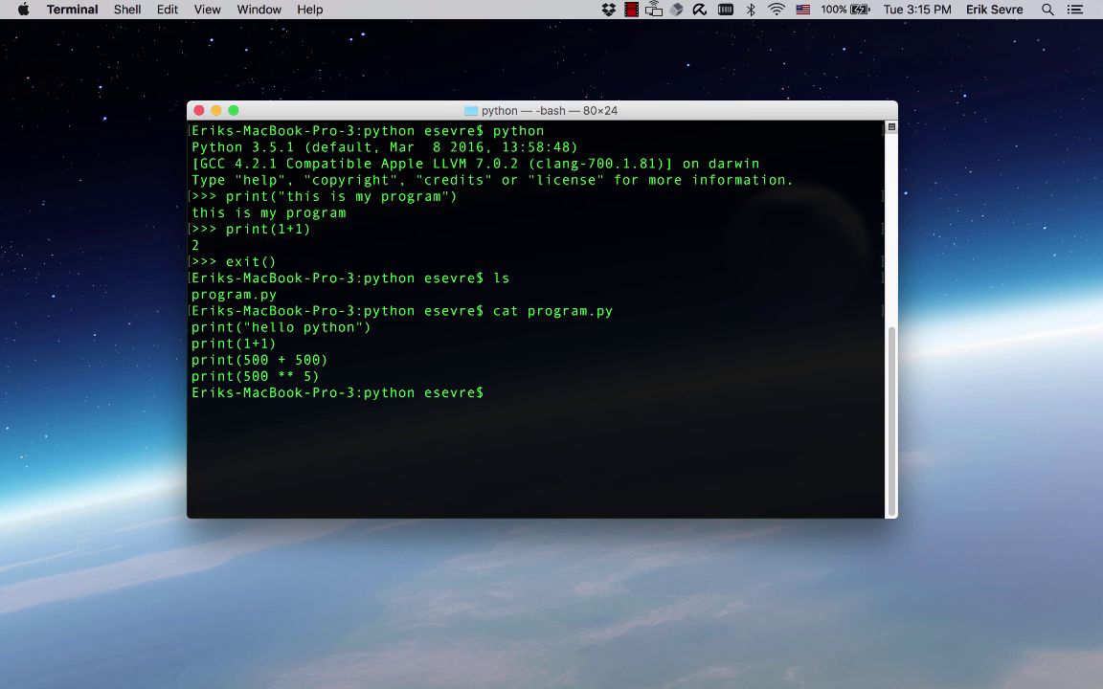
{"action": "type", "text": "pyt"}
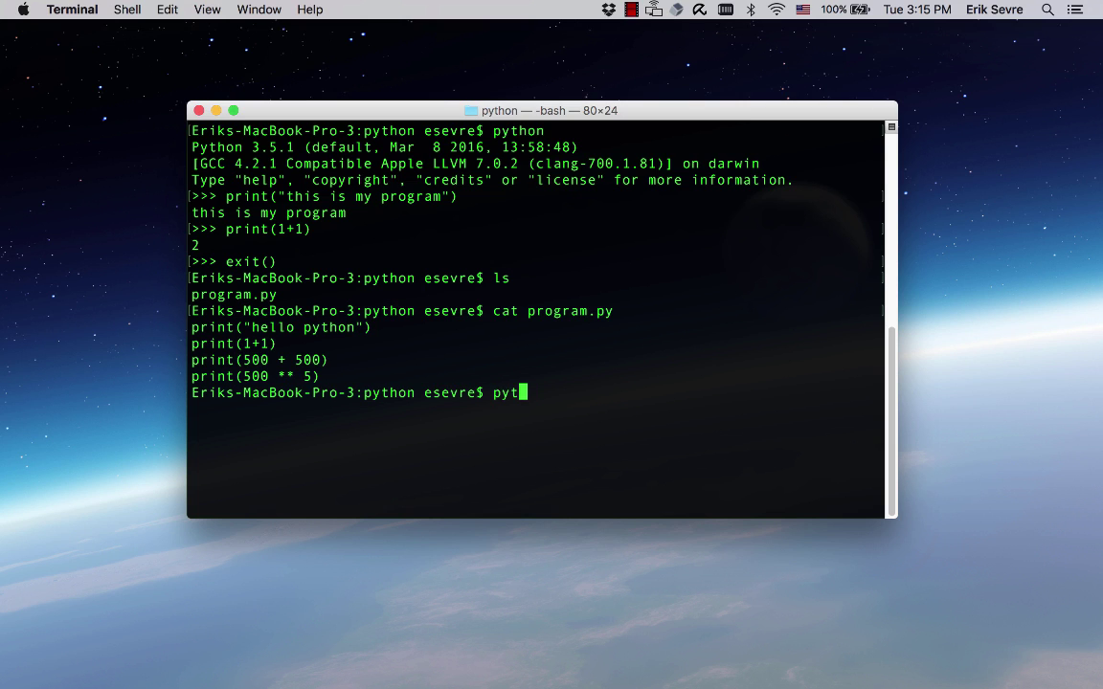
{"action": "type", "text": "hon program.py"}
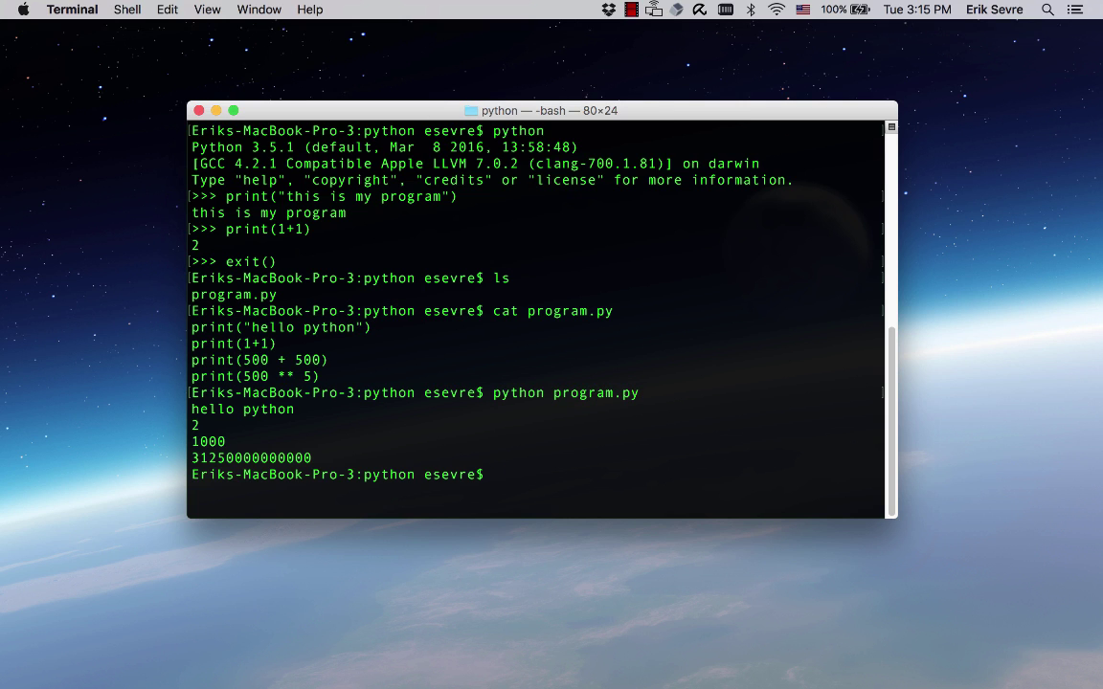
{"action": "mouse_move", "coordinate": [552, 368]}
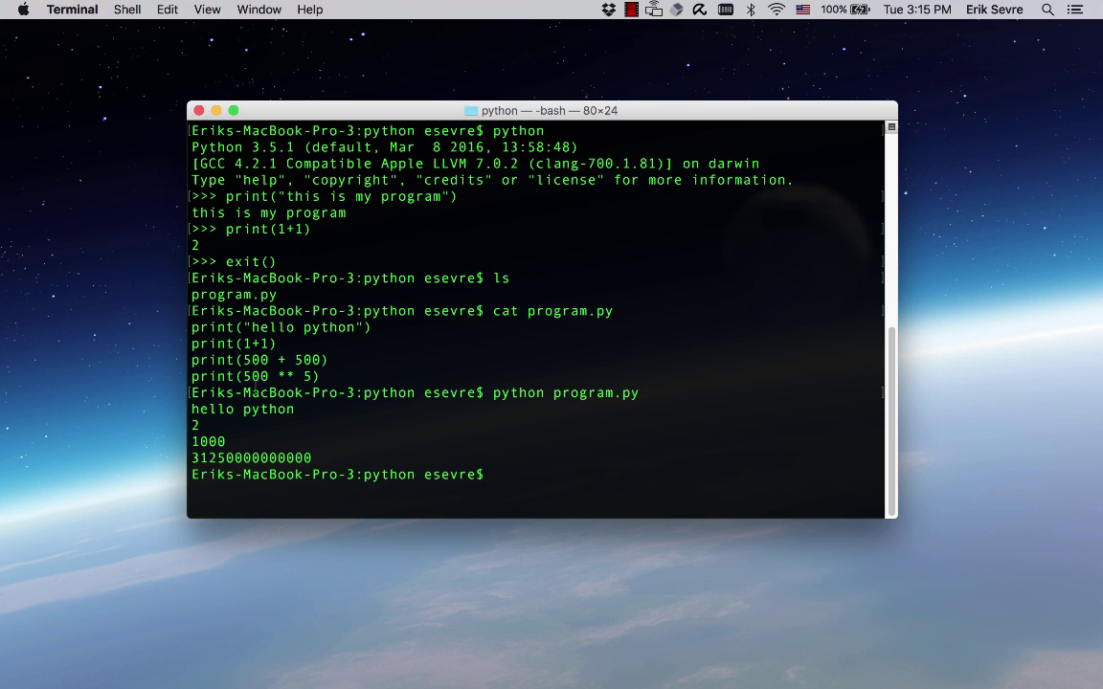
{"action": "mouse_move", "coordinate": [305, 479]}
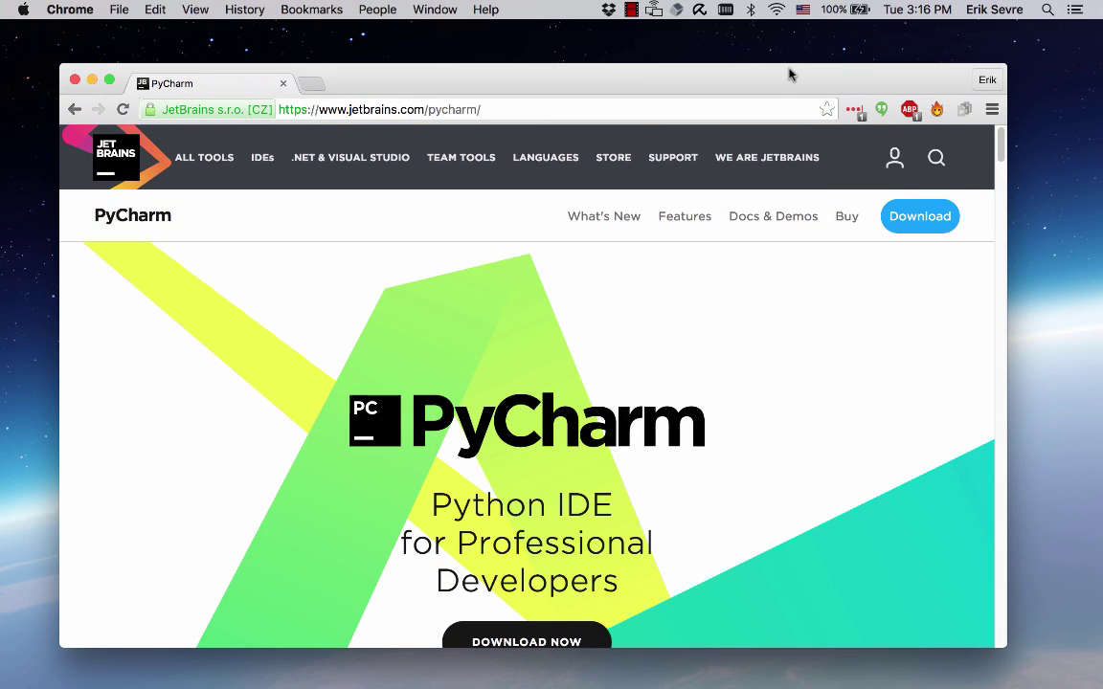
{"action": "mouse_move", "coordinate": [617, 536]}
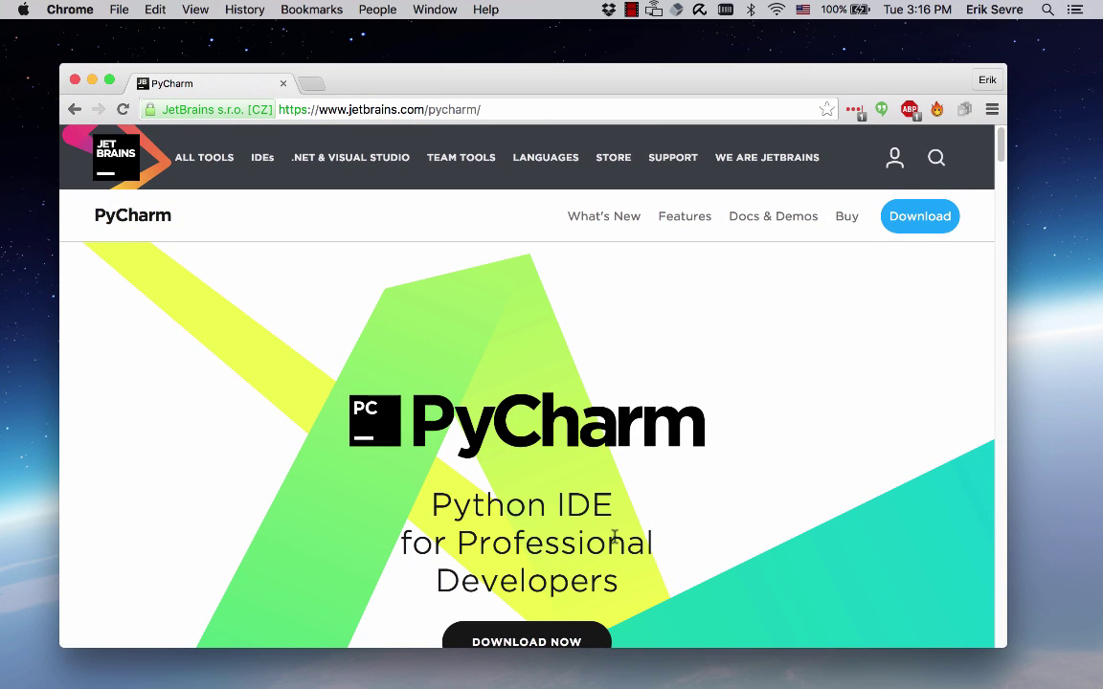
- Scroll the JetBrains PyCharm product page slightly to view the Python IDE presentation
{"action": "scroll", "scroll_direction": "down", "scroll_amount": 3}
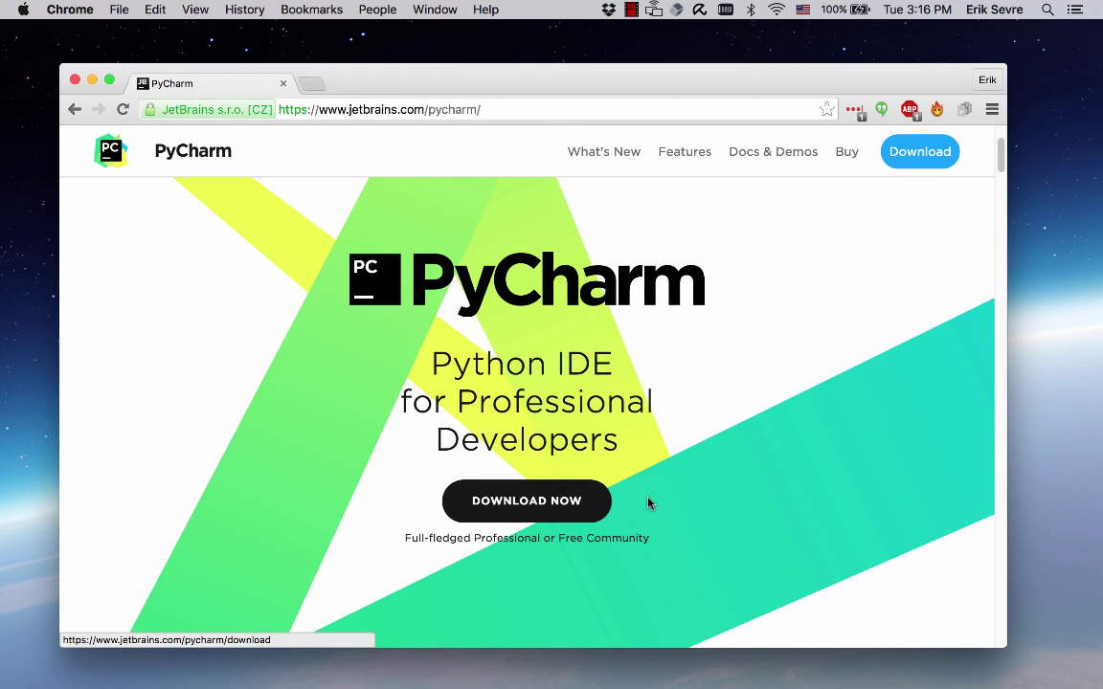
{"action": "mouse_move", "coordinate": [967, 680]}
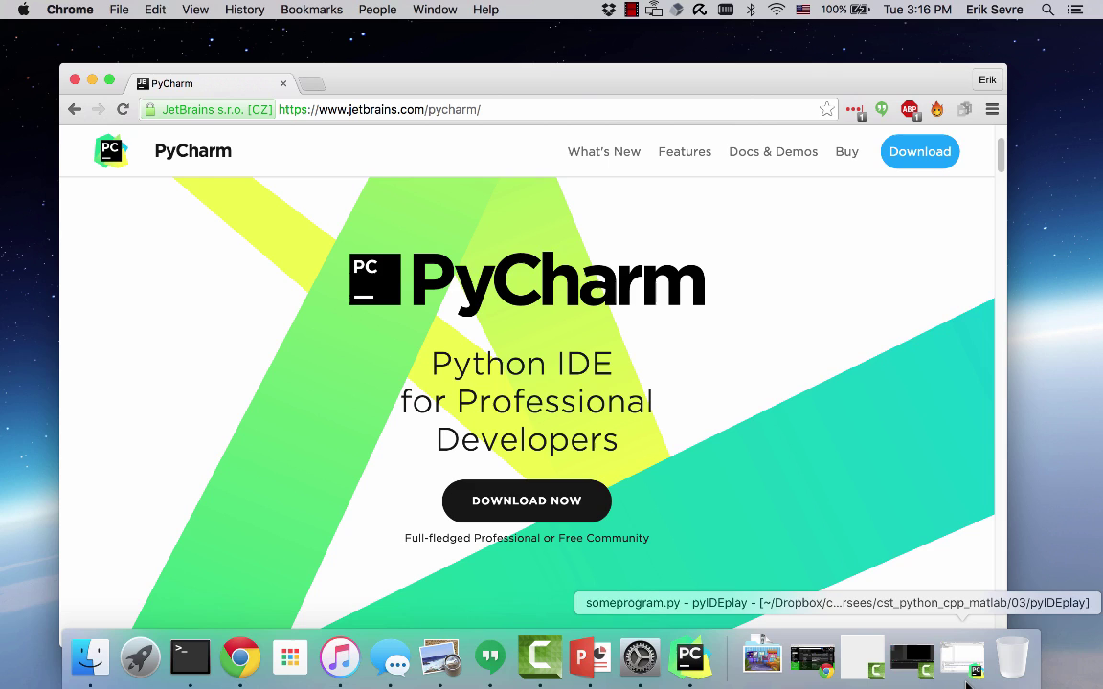
- Launch PyCharm, start a new Pure Python project and name its location folder idePlay
{"action": "left_click", "coordinate": [689, 658]}
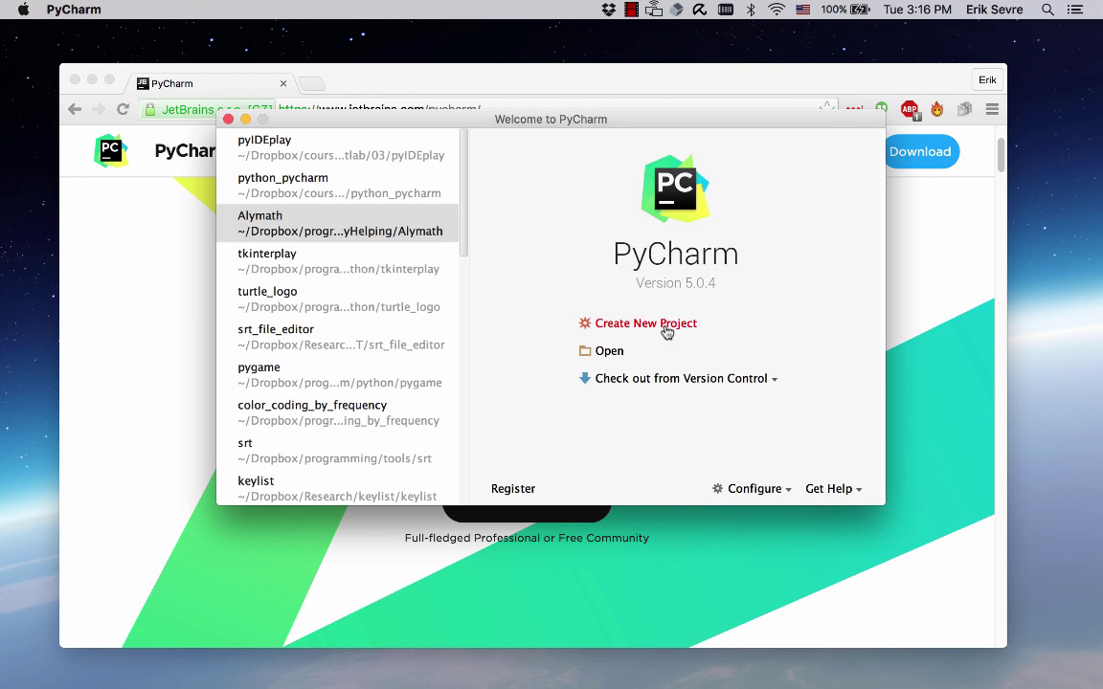
{"action": "left_click", "coordinate": [645, 321]}
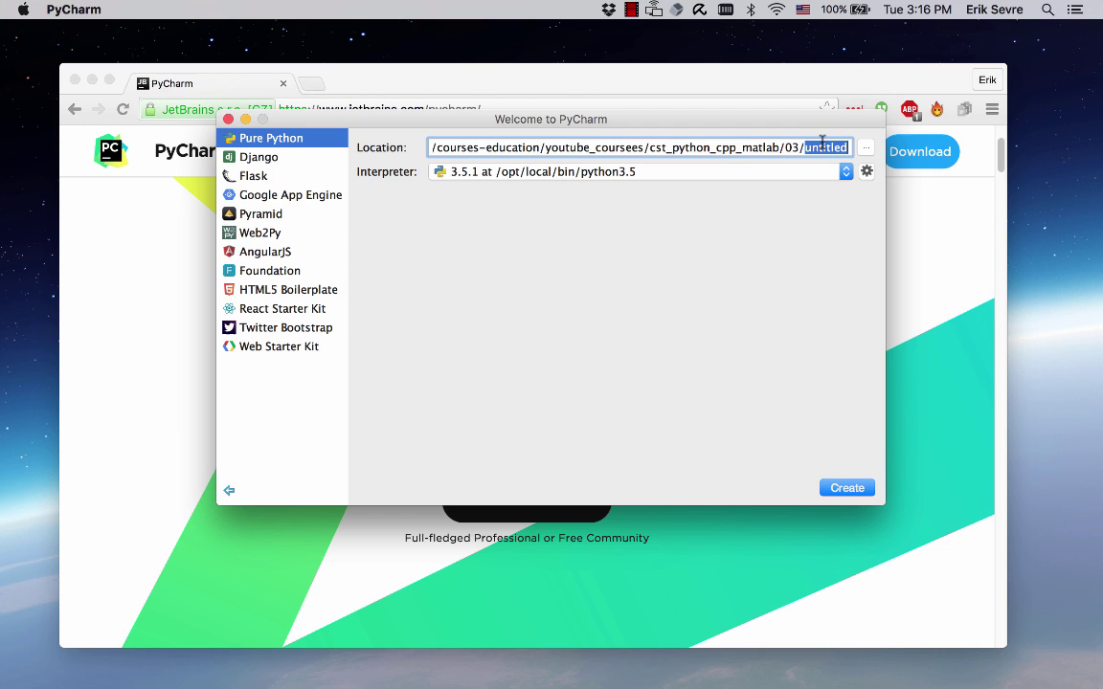
{"action": "type", "text": "idePlay"}
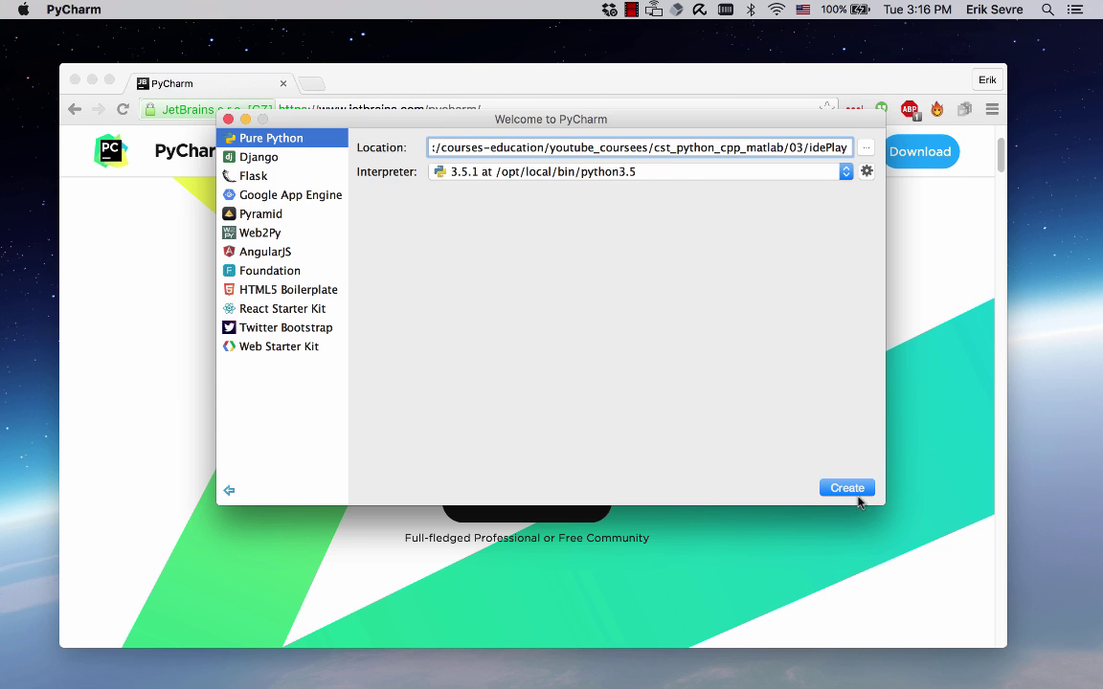
- Create the idePlay project with Python 3.5.1 and select its folder in the project tree
{"action": "left_click", "coordinate": [846, 488]}
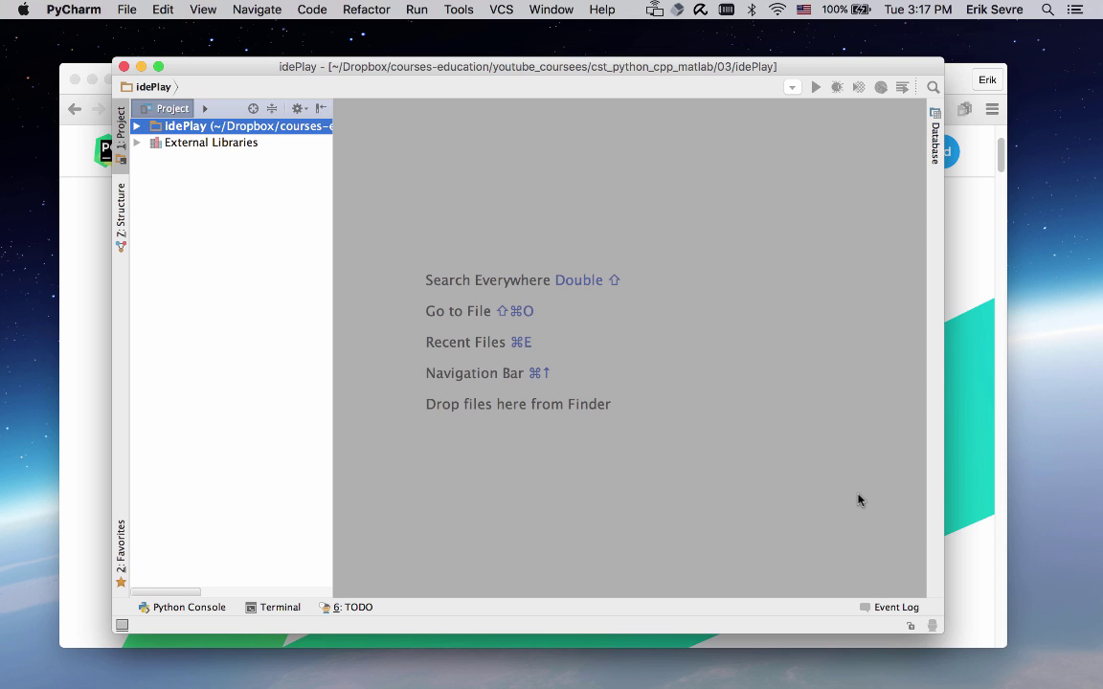
{"action": "mouse_move", "coordinate": [525, 321]}
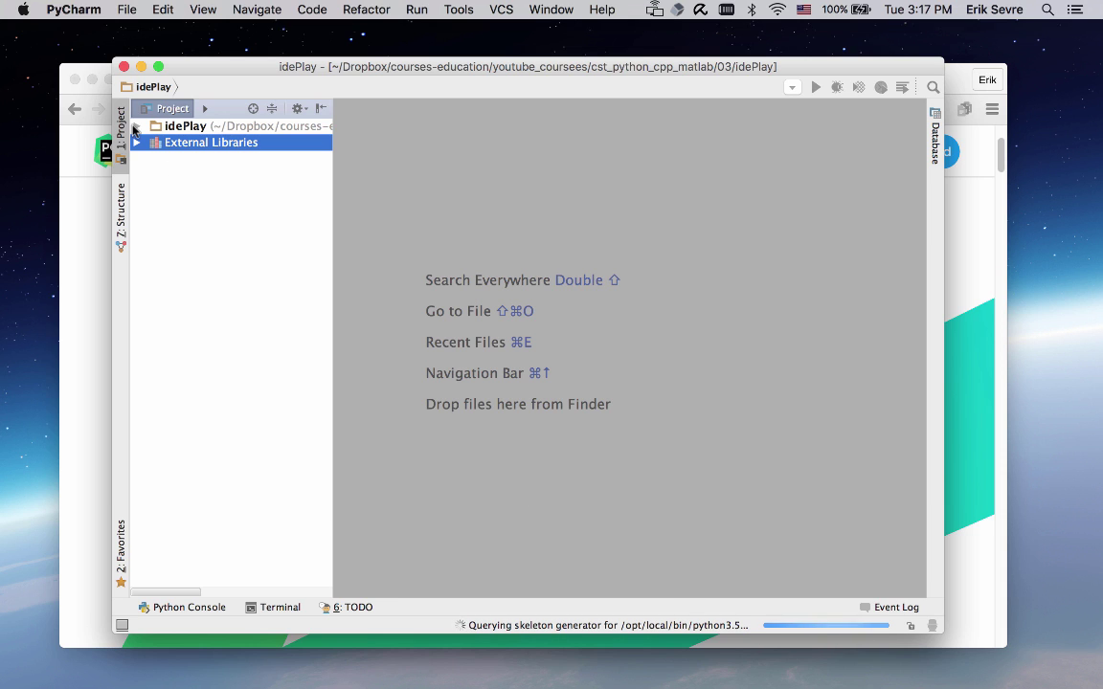
{"action": "left_click", "coordinate": [188, 127]}
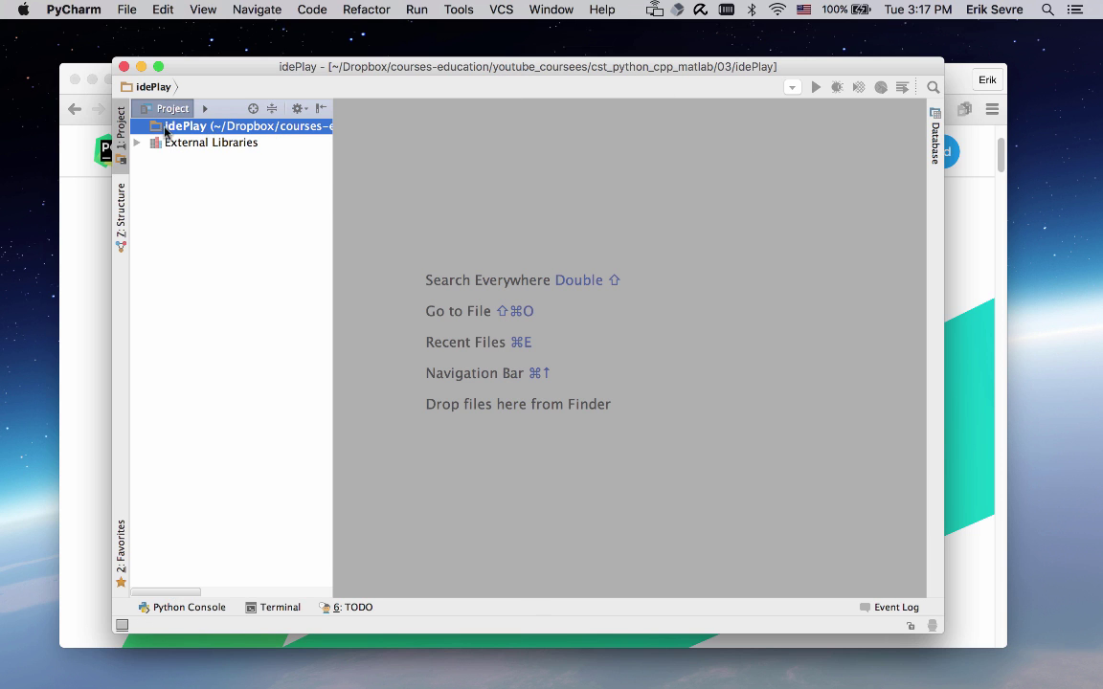
{"action": "mouse_move", "coordinate": [245, 130]}
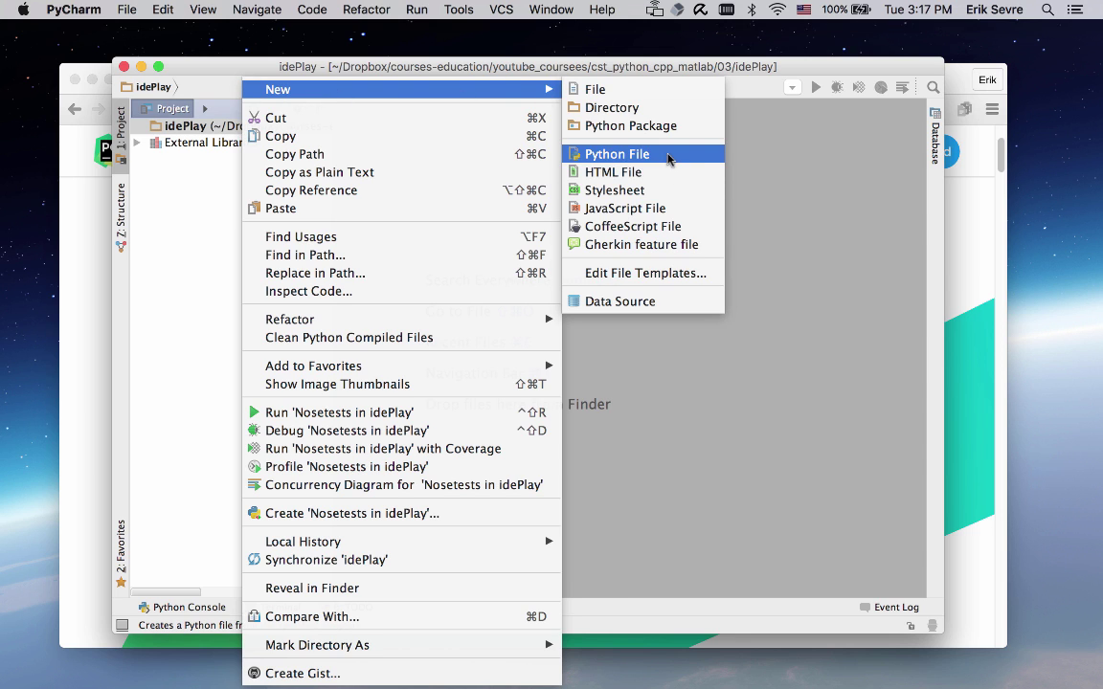
- Add a new Python file named program.py to idePlay and open it in the editor
{"action": "left_click", "coordinate": [615, 153]}
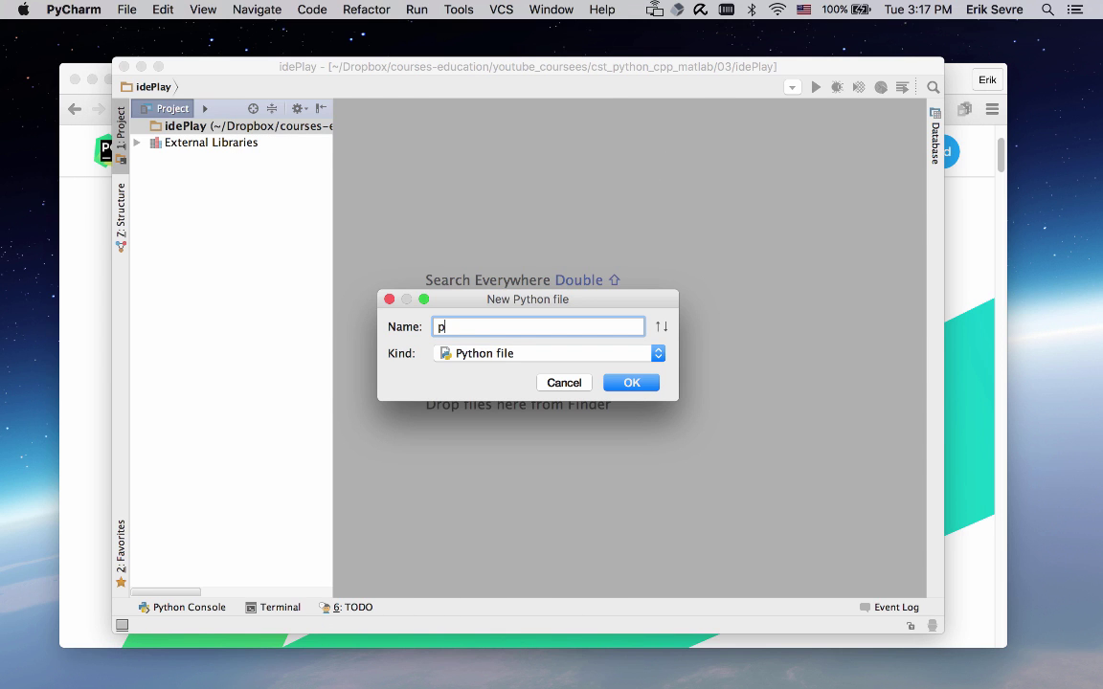
{"action": "left_click", "coordinate": [632, 383]}
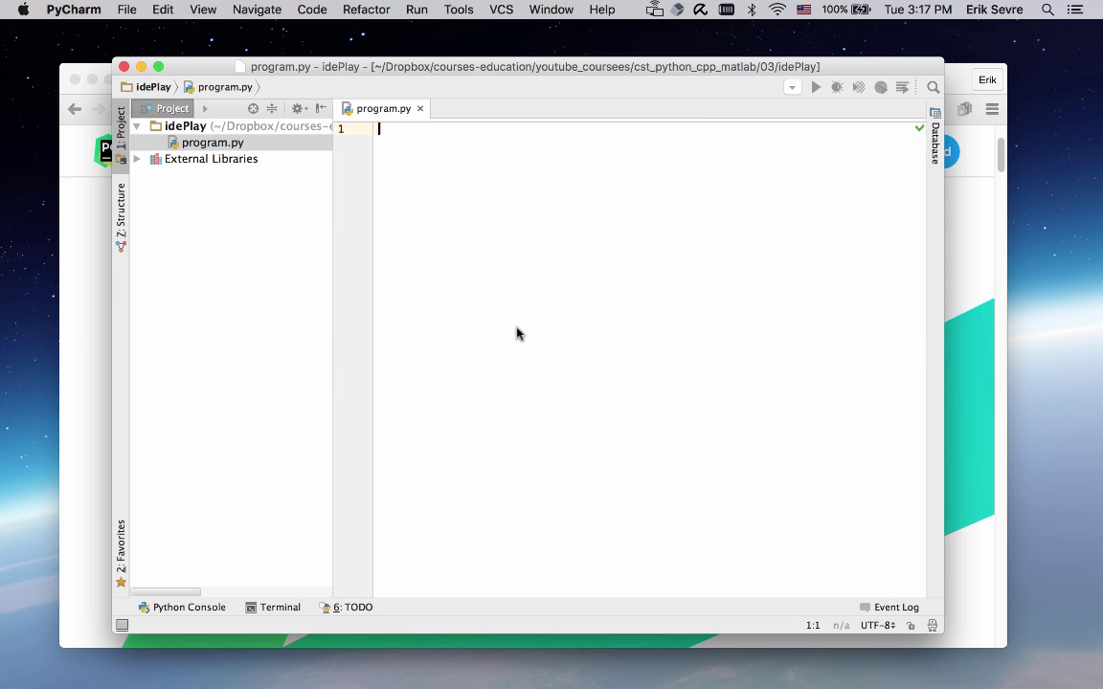
{"action": "mouse_move", "coordinate": [268, 151]}
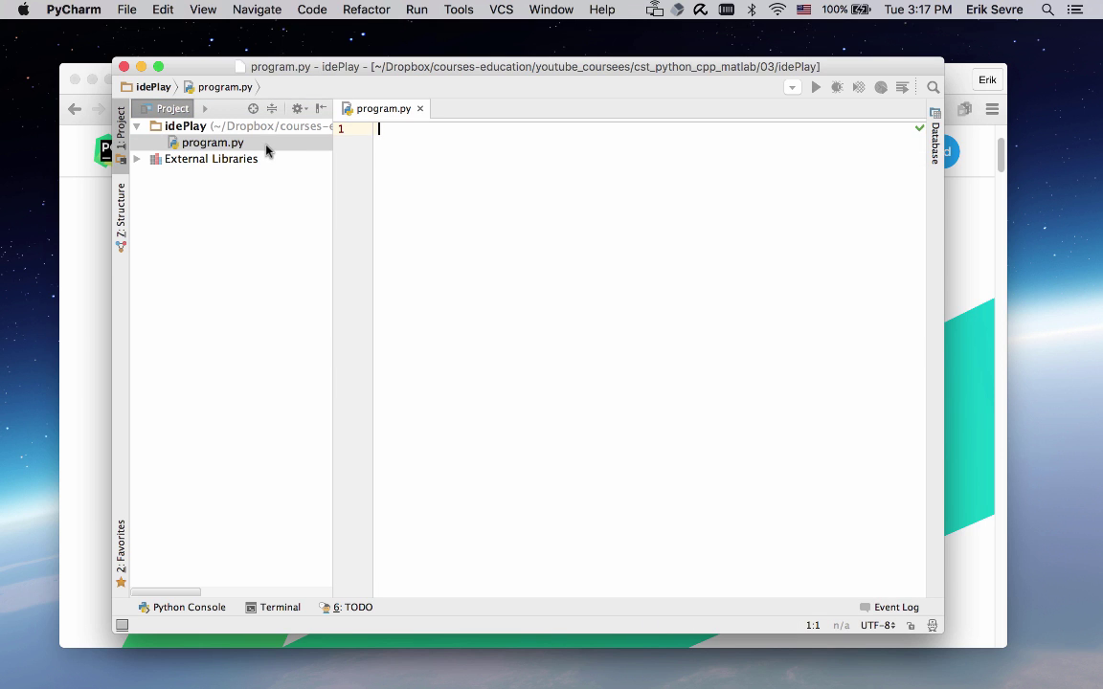
{"action": "mouse_move", "coordinate": [521, 199]}
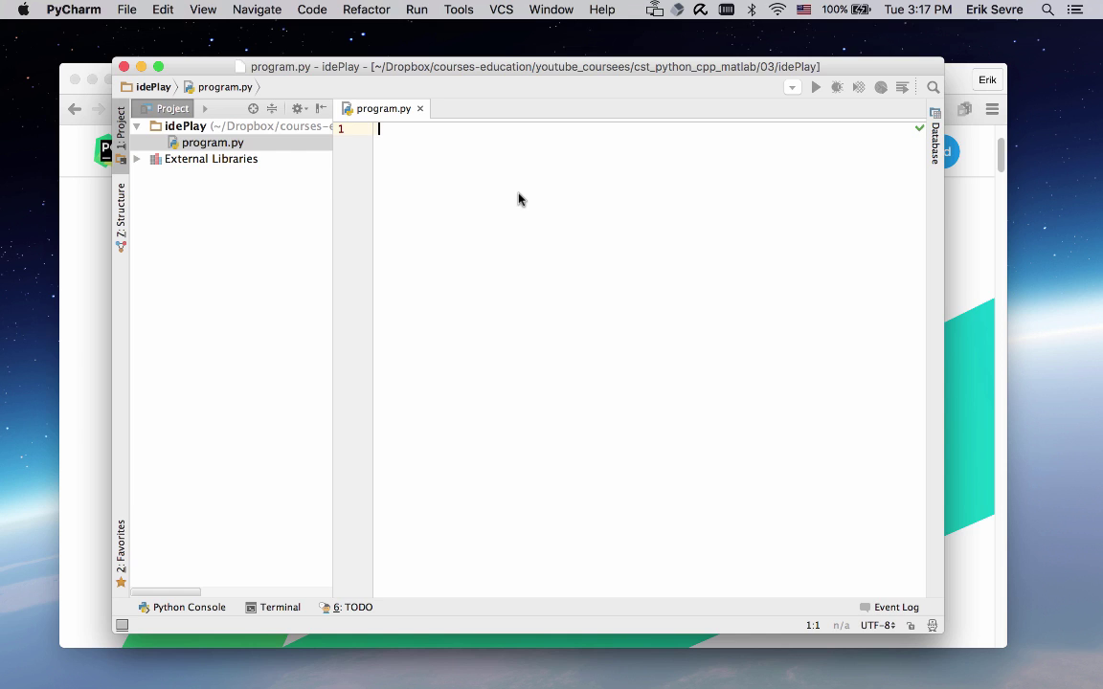
- Write print statements for the cool-program message, 1+1 and 5*5*5 in program.py
{"action": "type", "text": "print(\"this\")"}
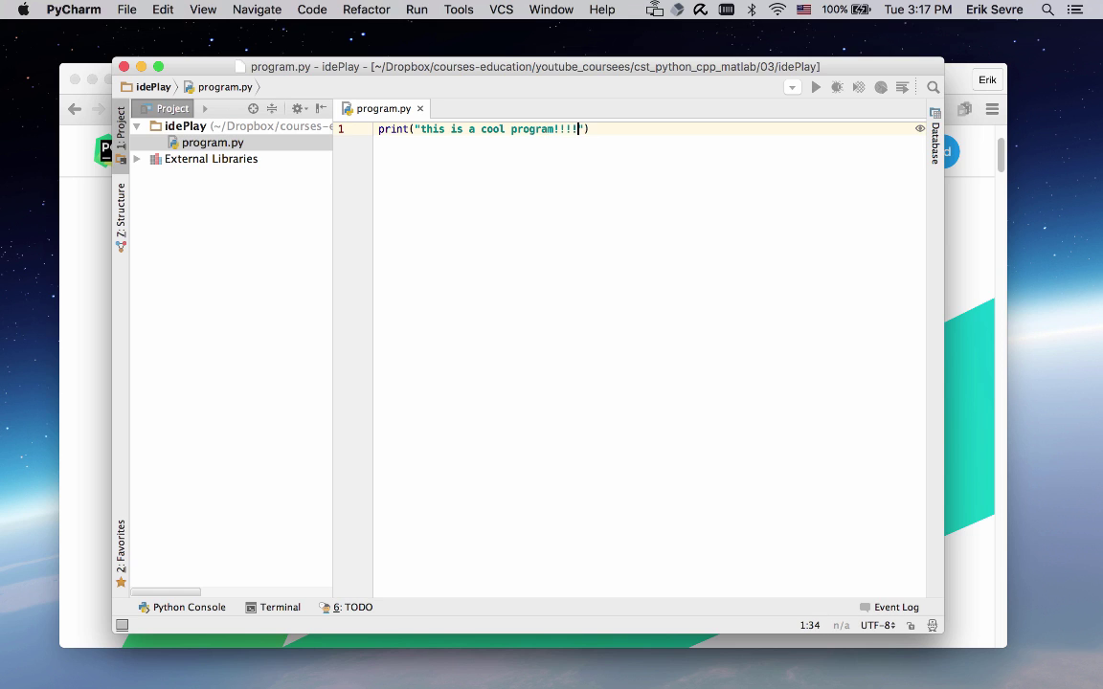
{"action": "type", "text": "111"}
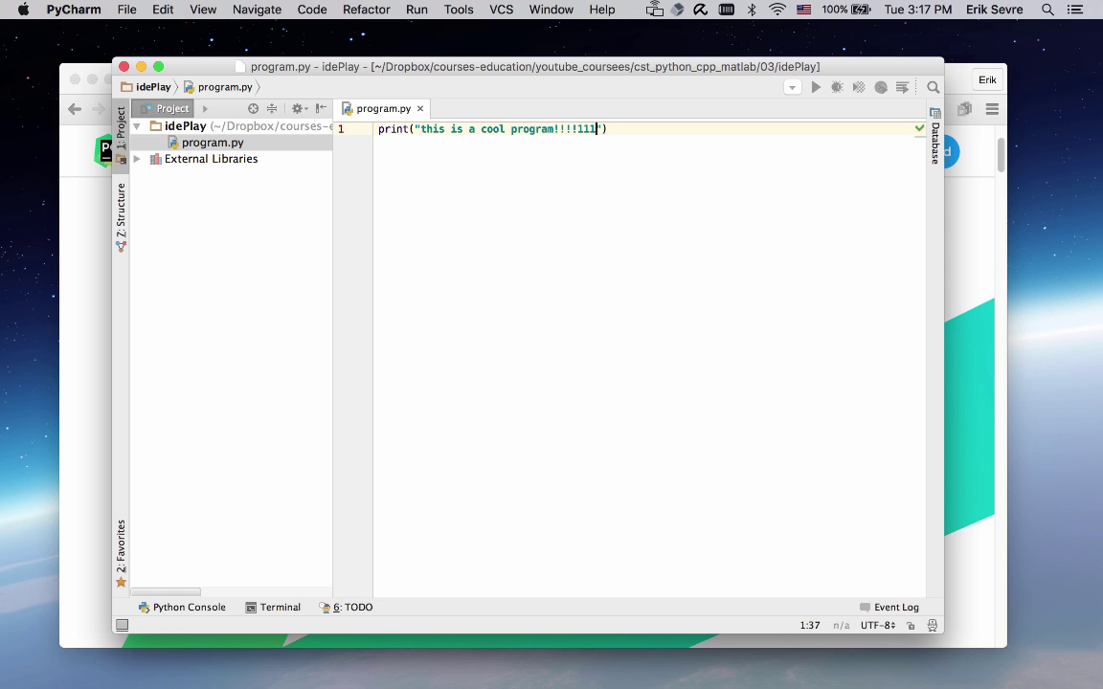
{"action": "type", "text": "print"}
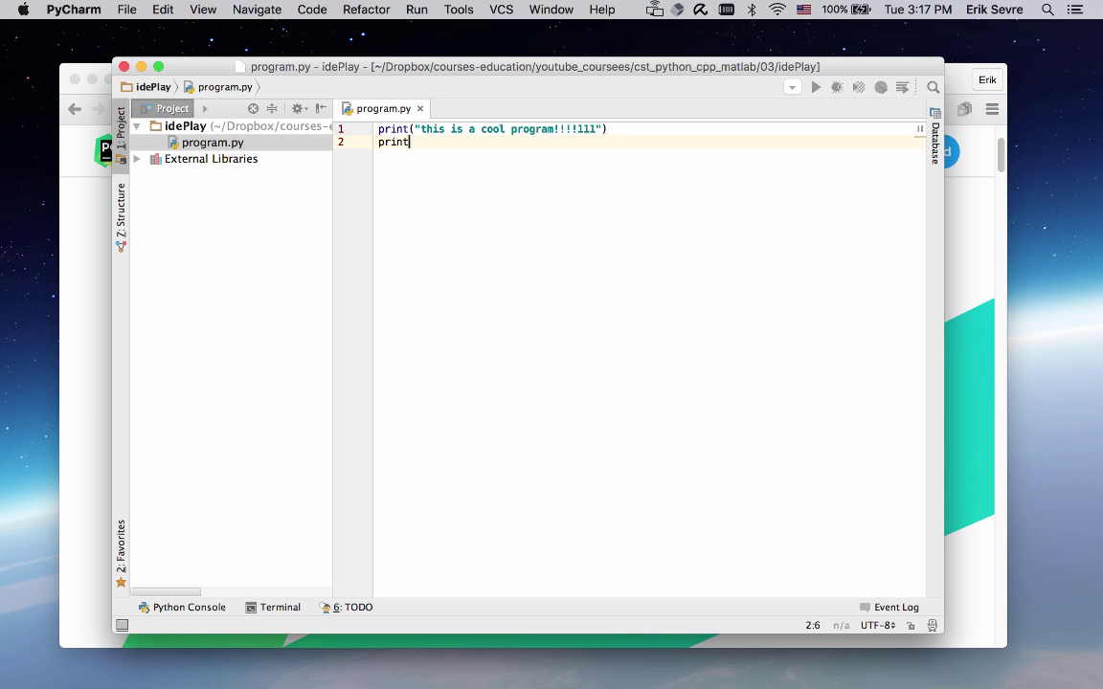
{"action": "type", "text": "(1+1)"}
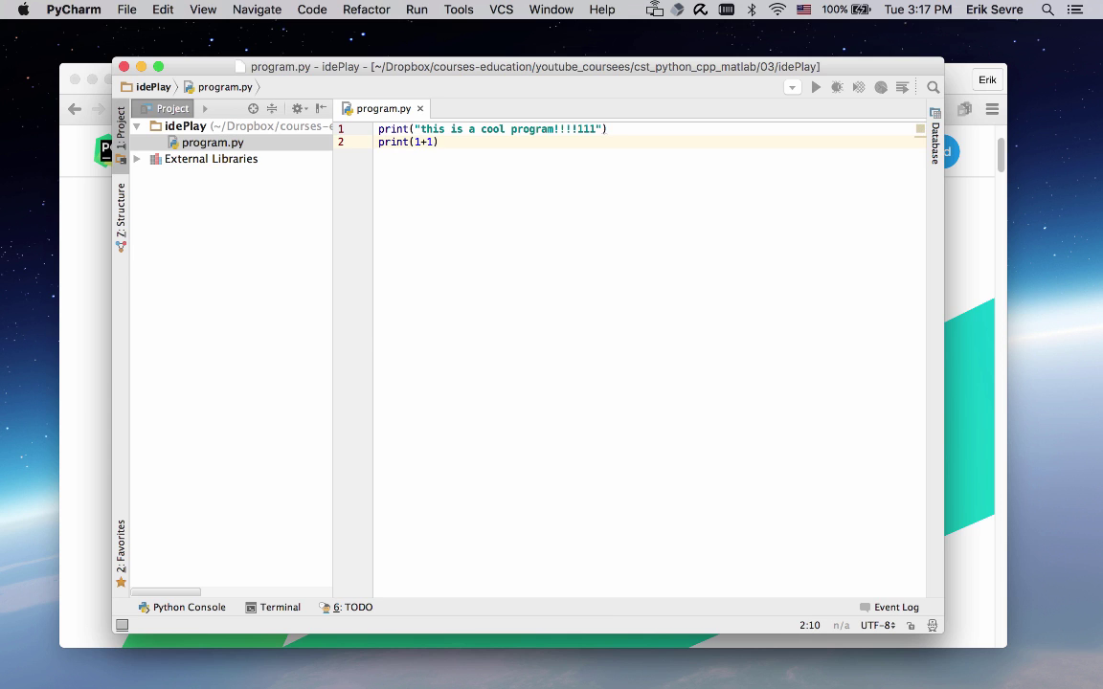
{"action": "type", "text": "print"}
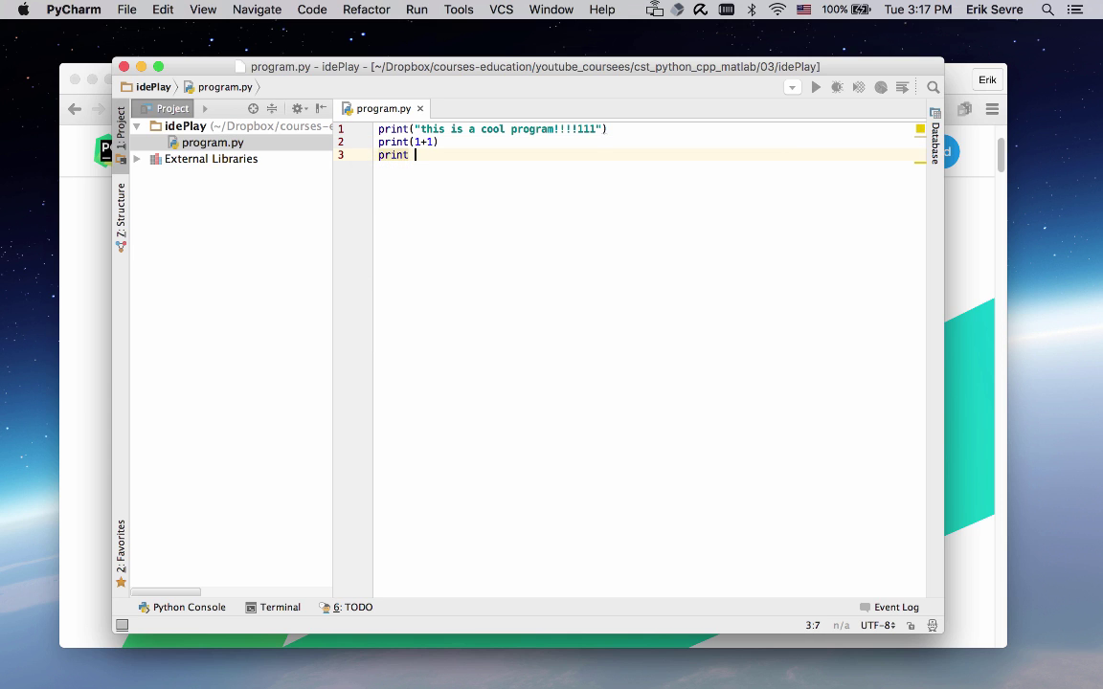
{"action": "type", "text": "()"}
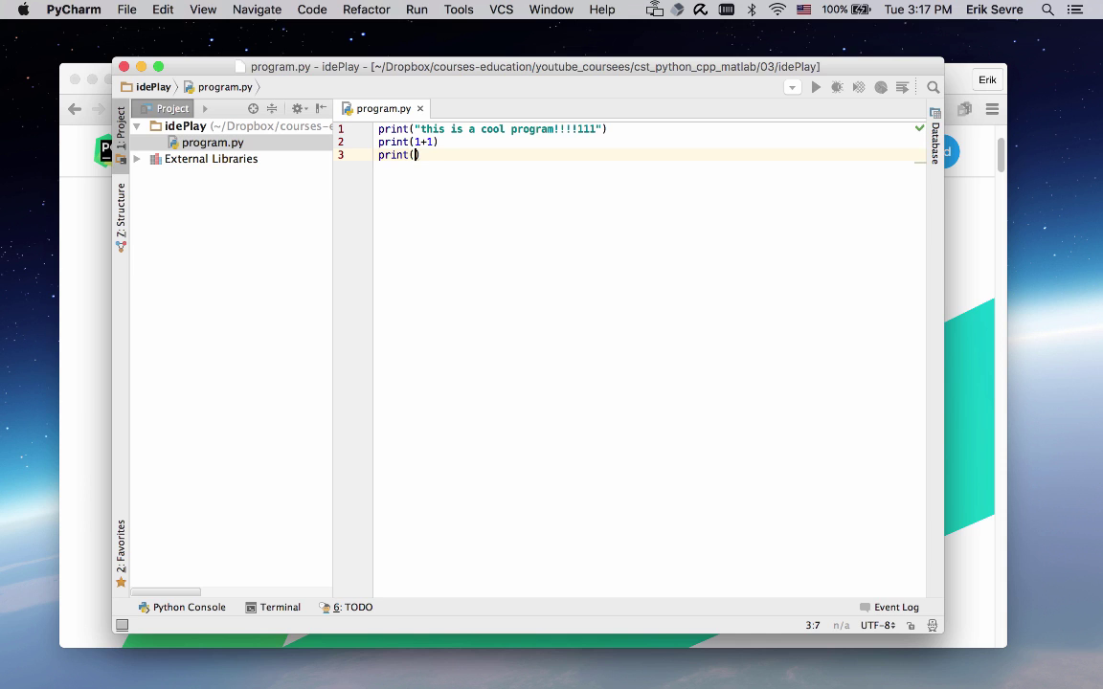
{"action": "type", "text": "5*5*5"}
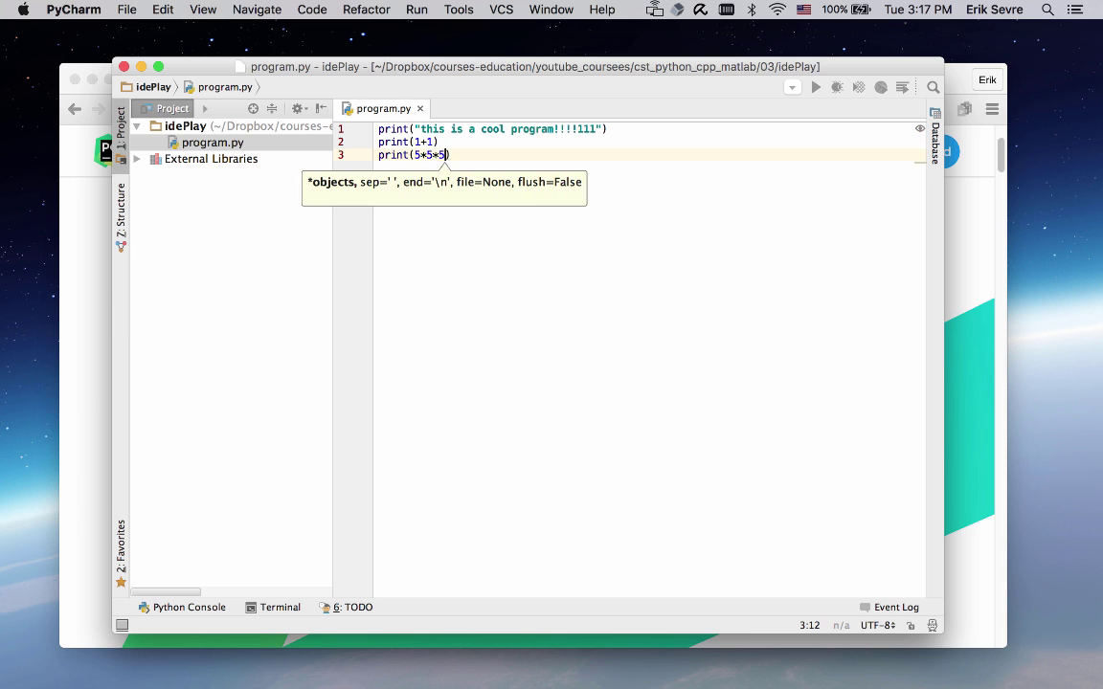
- Add print statements for 5**3 and 2**100, end with a blank line, and select program.py in the tree
{"action": "type", "text": "print("}
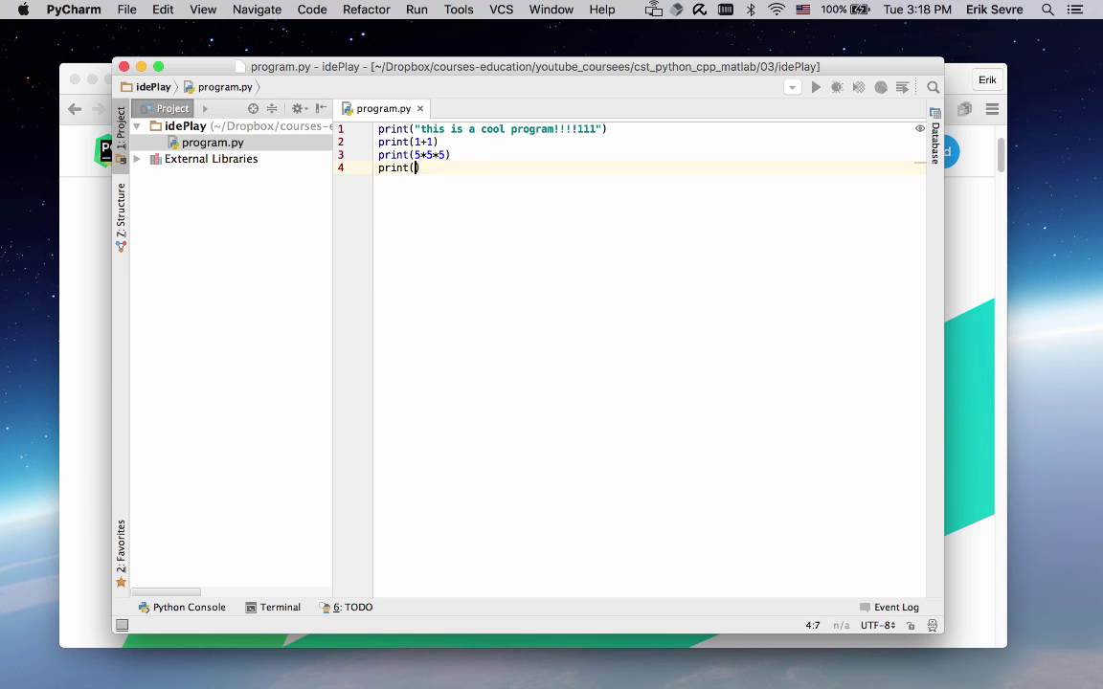
{"action": "type", "text": "5**5"}
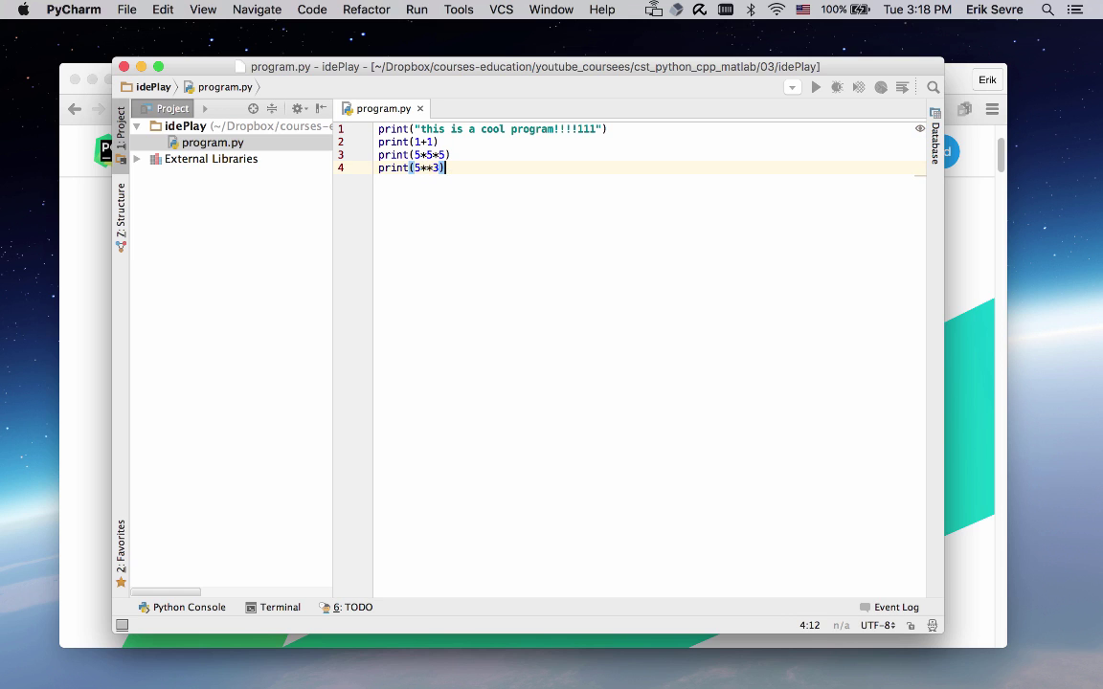
{"action": "type", "text": "print(2**"}
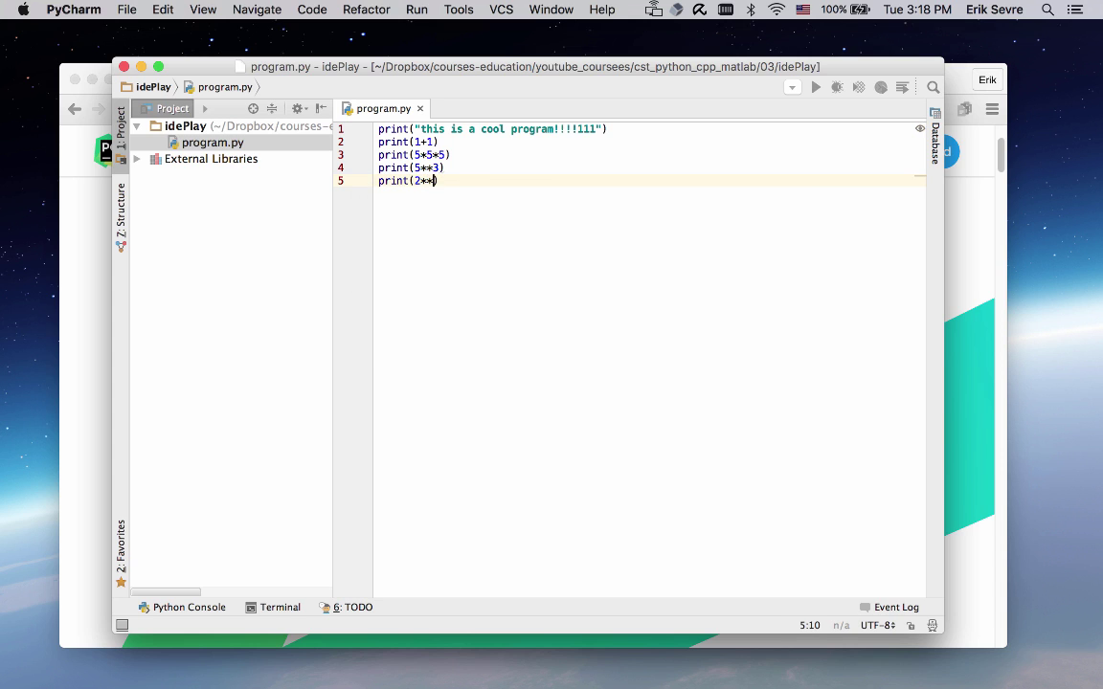
{"action": "type", "text": "1000"}
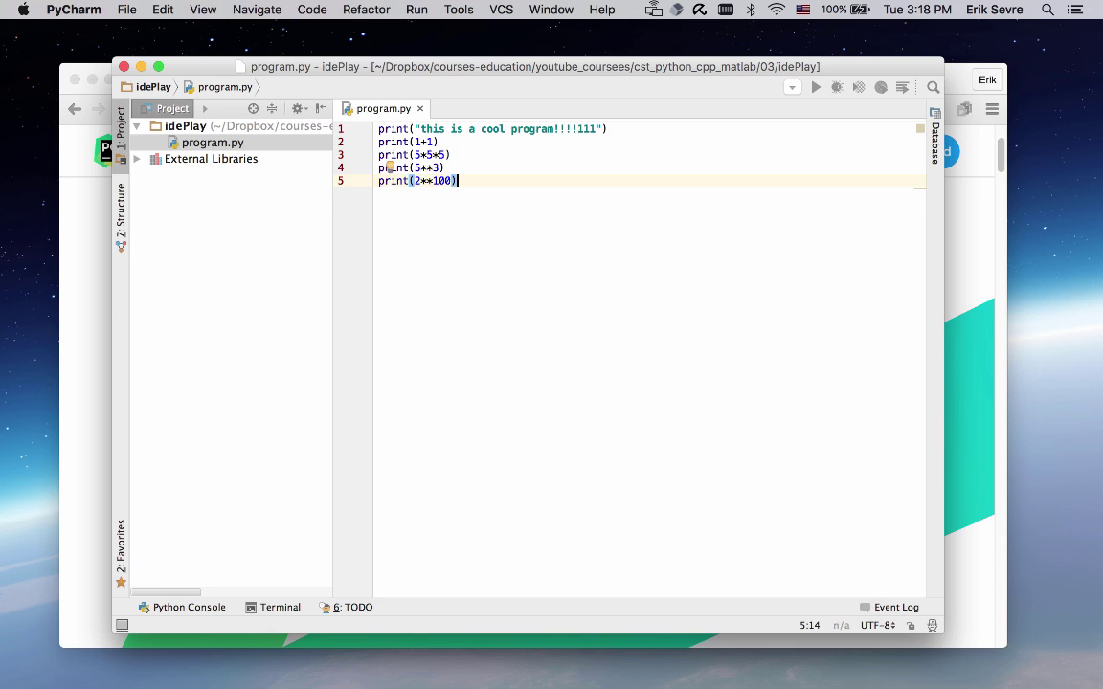
{"action": "key", "text": "enter"}
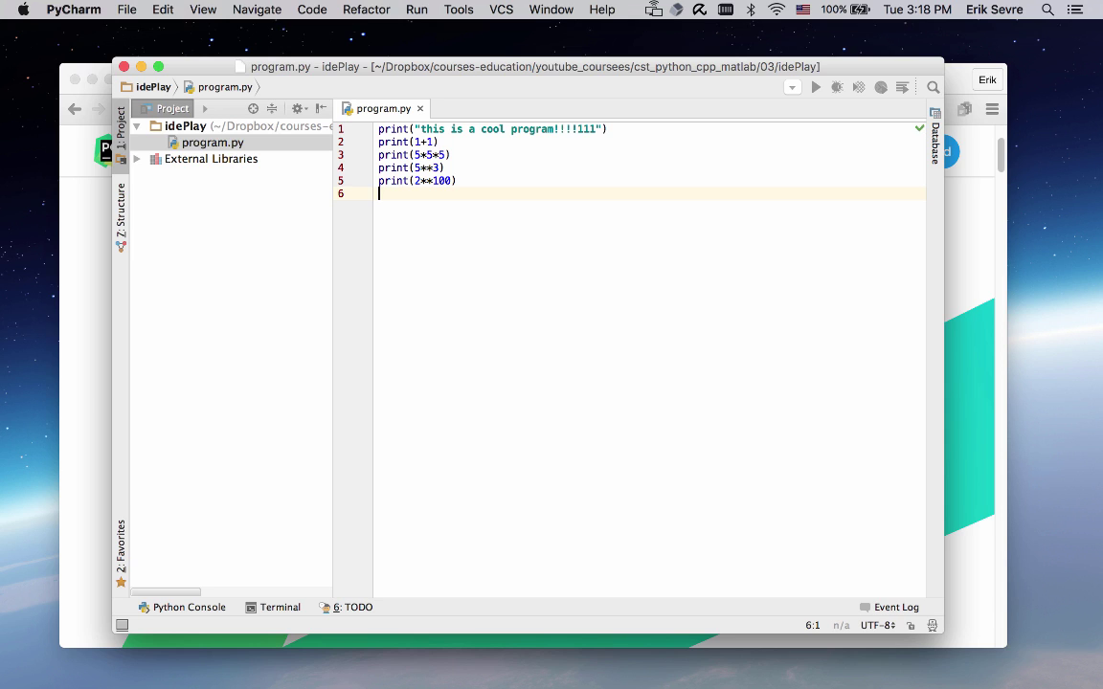
{"action": "left_click", "coordinate": [211, 142]}
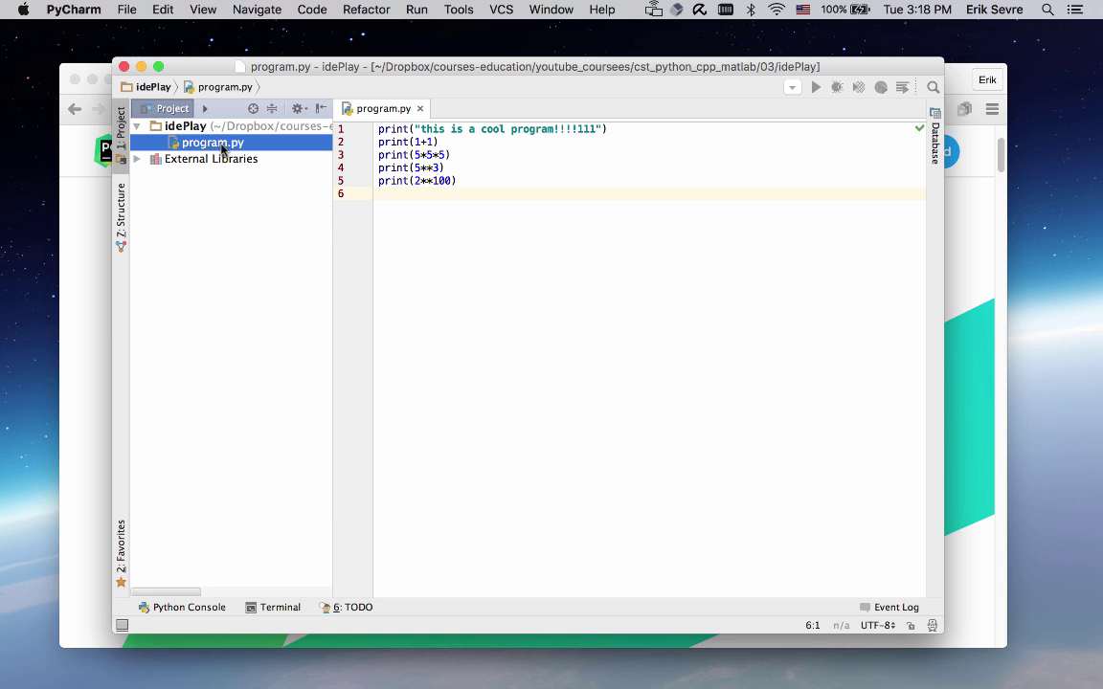
{"action": "mouse_move", "coordinate": [756, 632]}
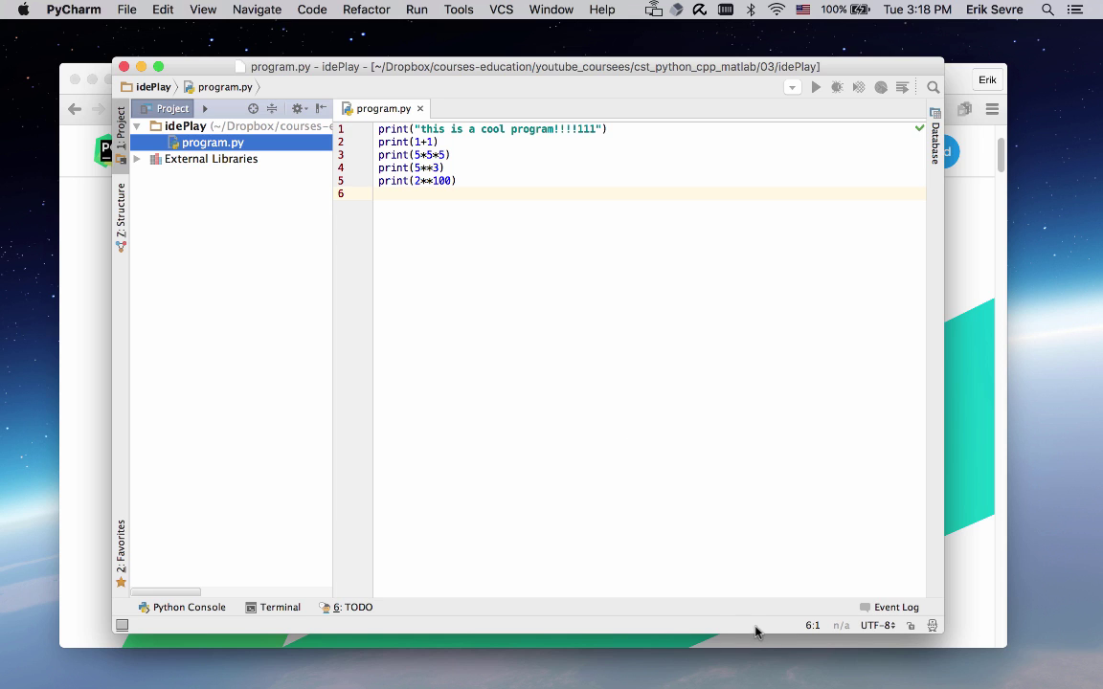
{"action": "mouse_move", "coordinate": [736, 630]}
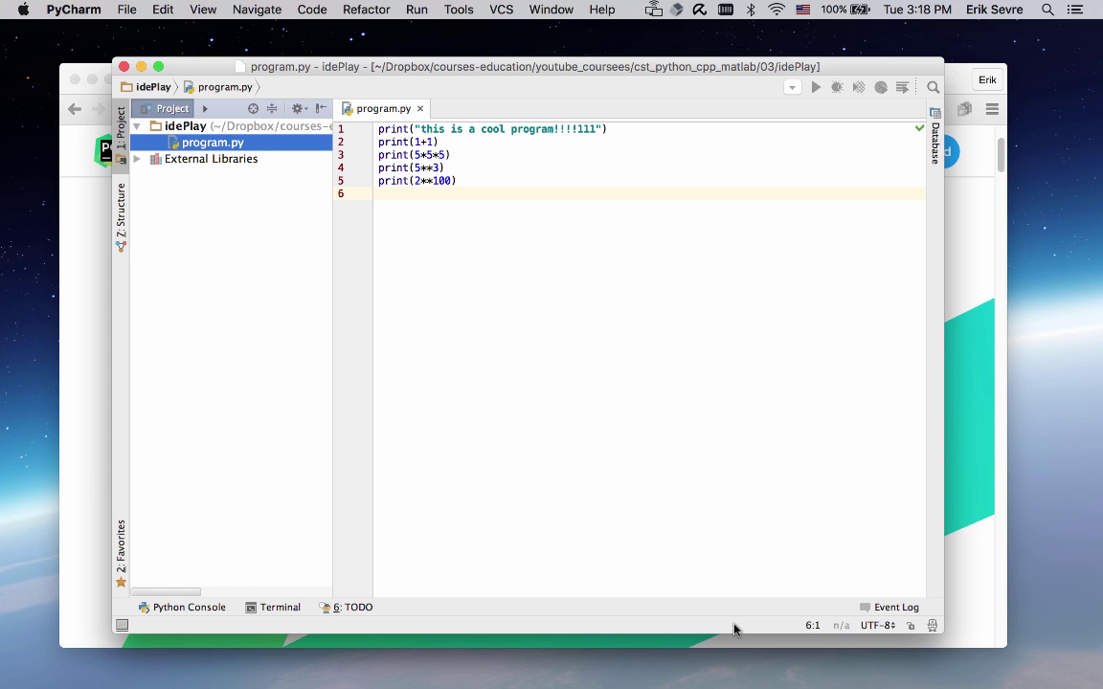
- Run program.py from its context menu, printing the message, 2, 125, 125 and 2**100 in the Run panel
{"action": "right_click", "coordinate": [213, 141]}
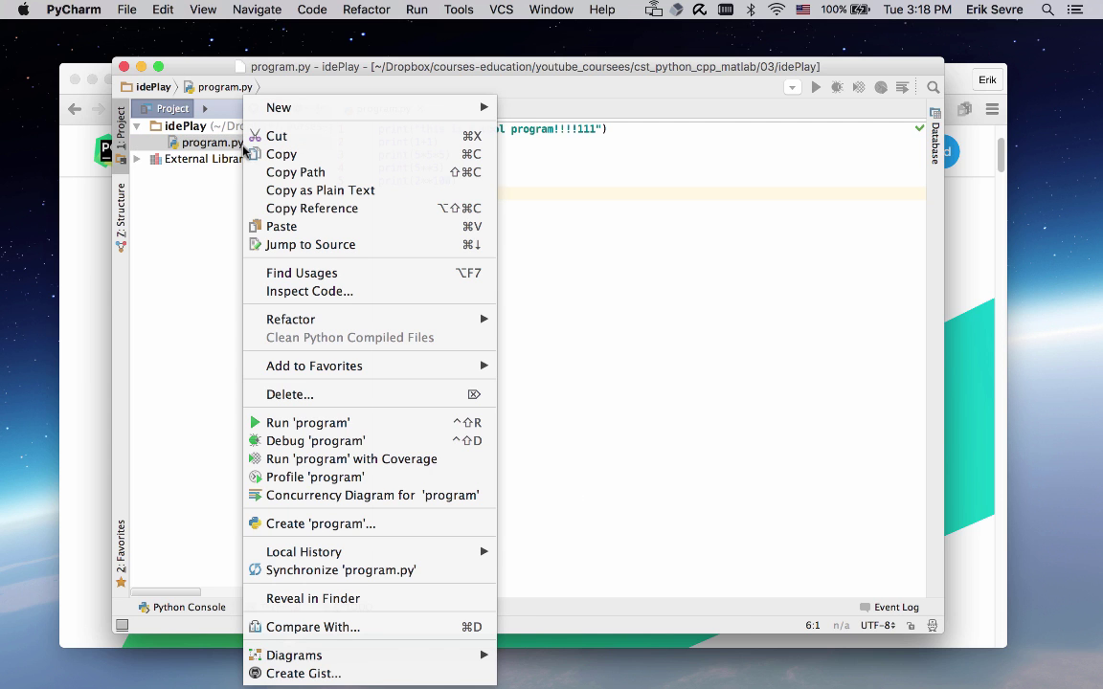
{"action": "mouse_move", "coordinate": [378, 423]}
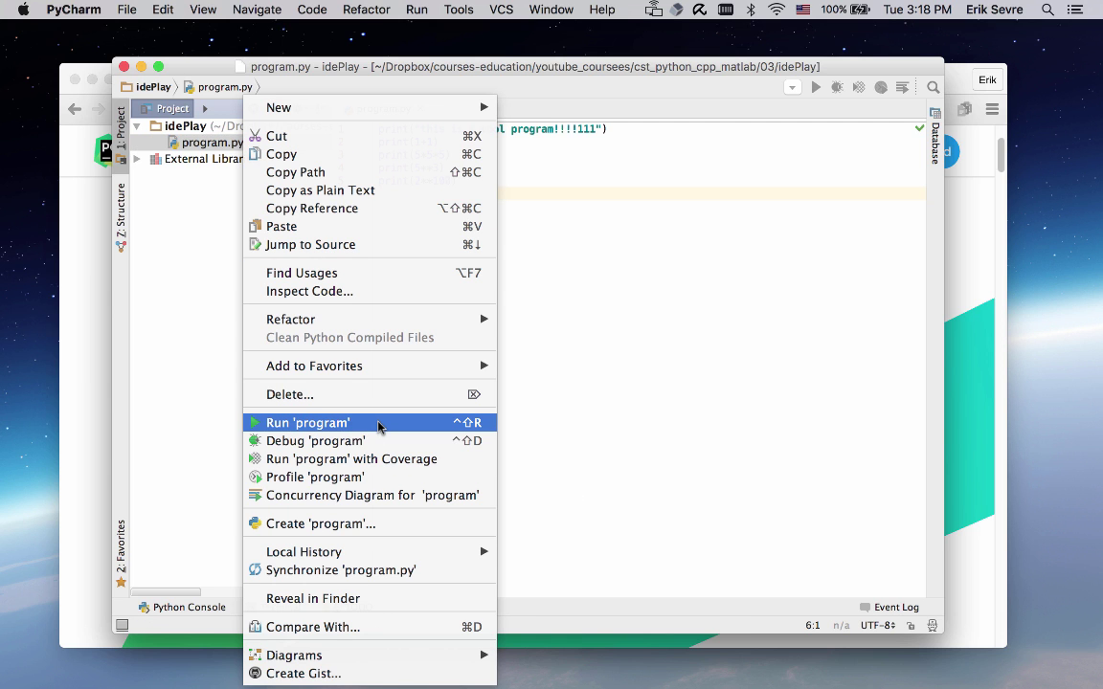
{"action": "left_click", "coordinate": [306, 423]}
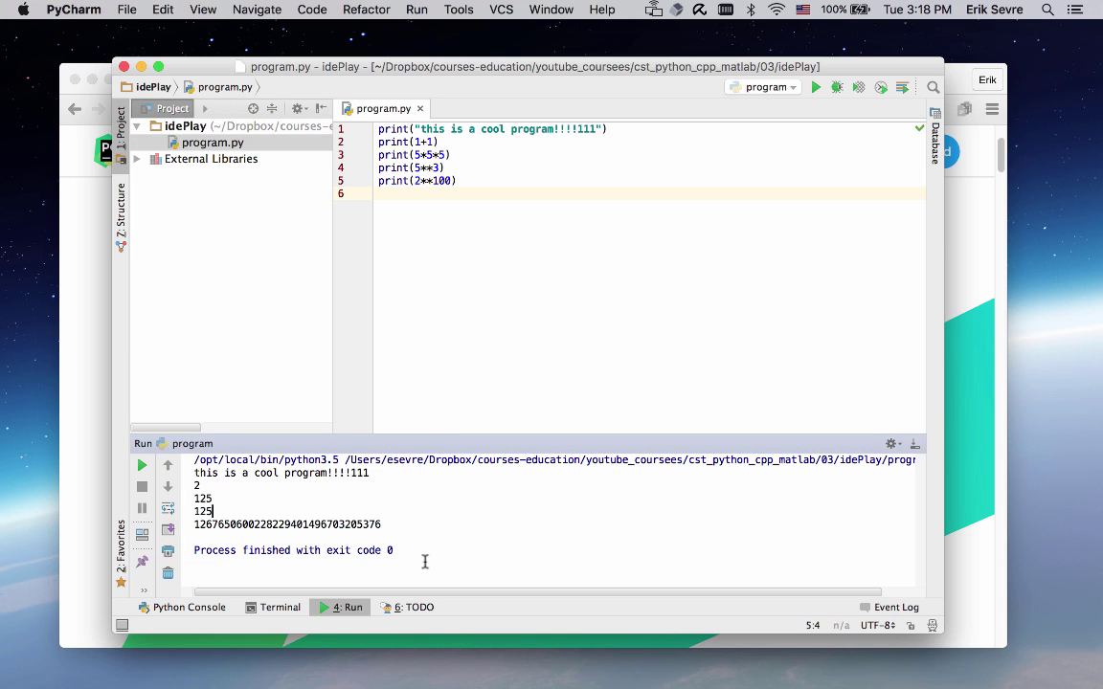
{"action": "mouse_move", "coordinate": [376, 571]}
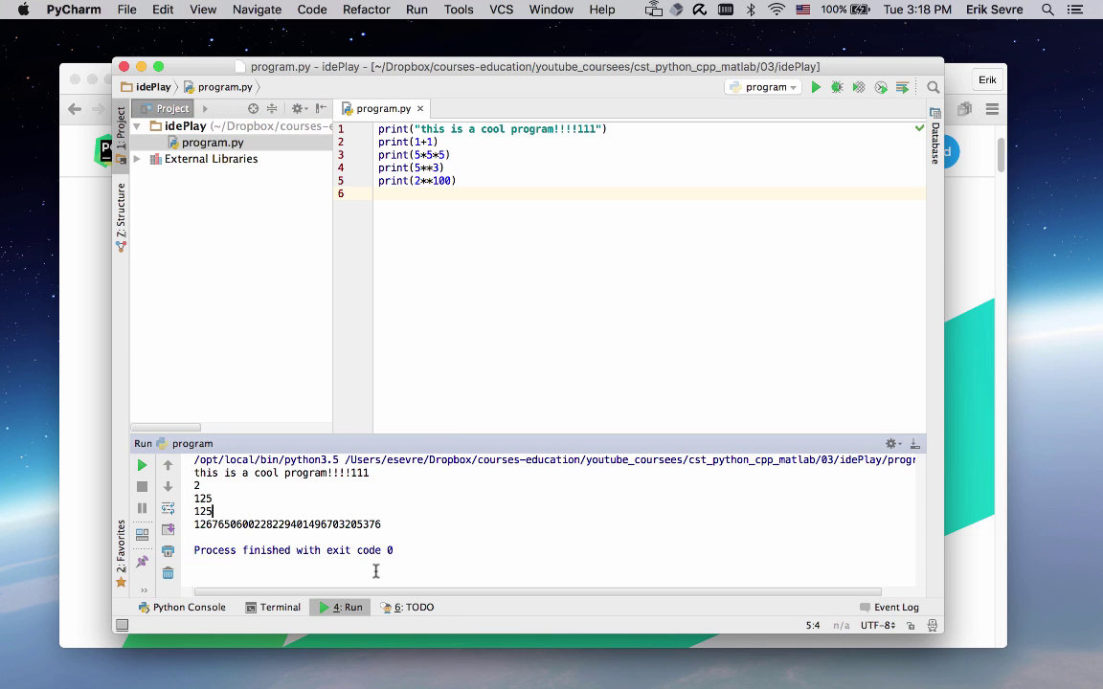
{"action": "mouse_move", "coordinate": [509, 215]}
{"action": "type", "text": "2"}
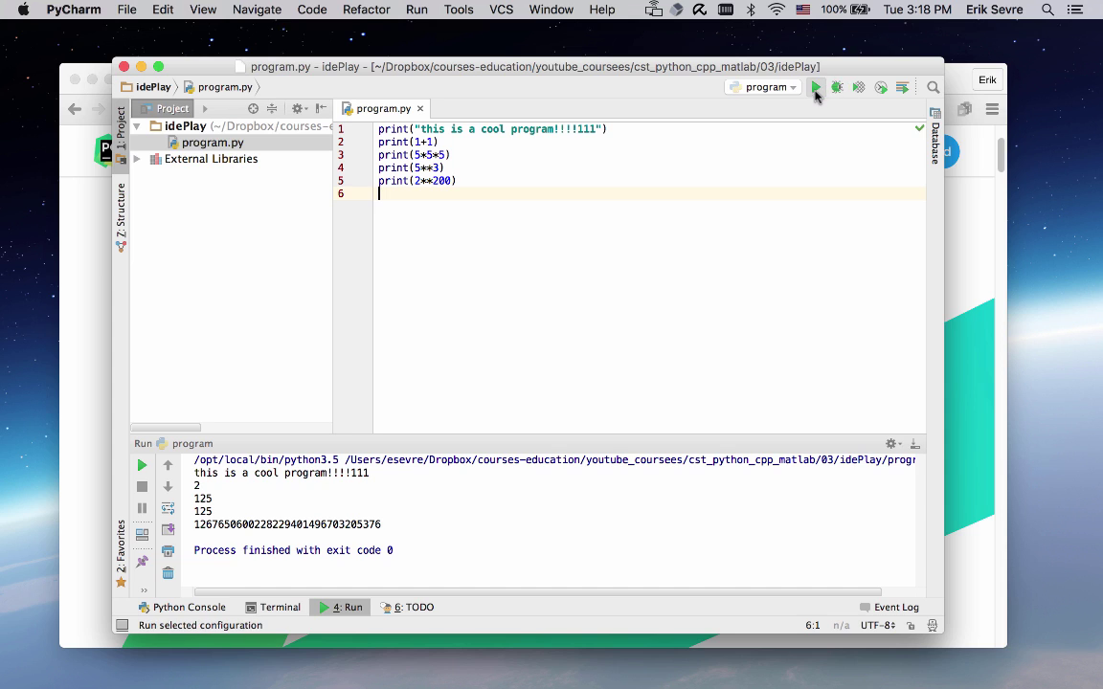
- Rerun program.py with the last power raised to 2**200, then to 2**1000, printing the longer number
{"action": "left_click", "coordinate": [815, 88]}
{"action": "type", "text": "10"}
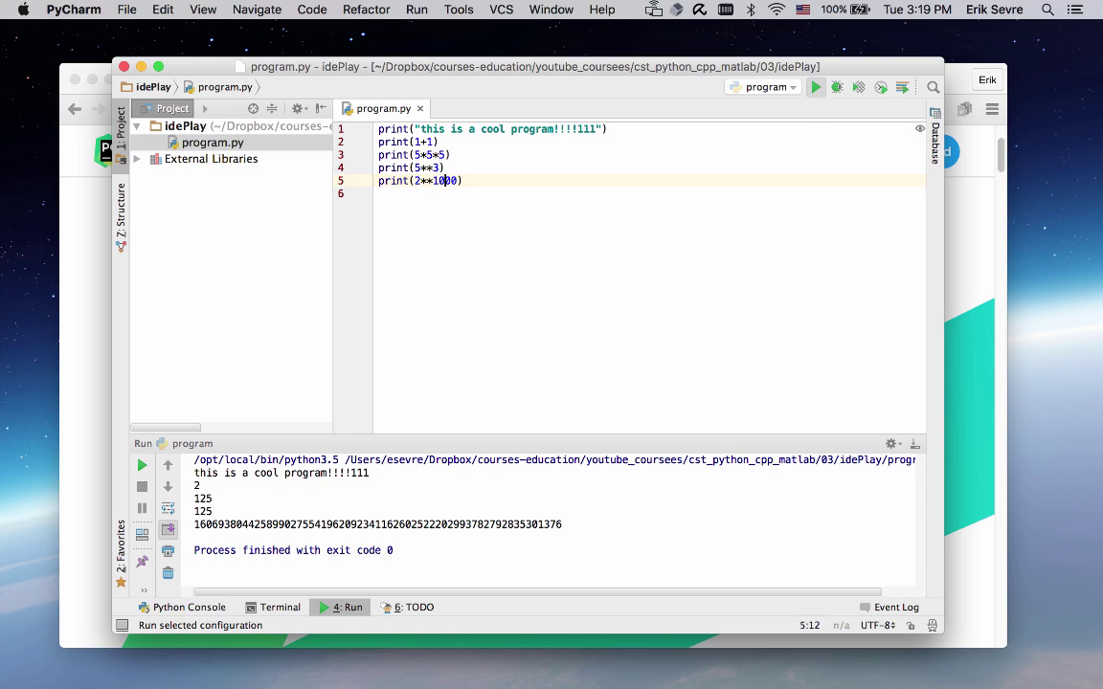
{"action": "left_click", "coordinate": [816, 88]}
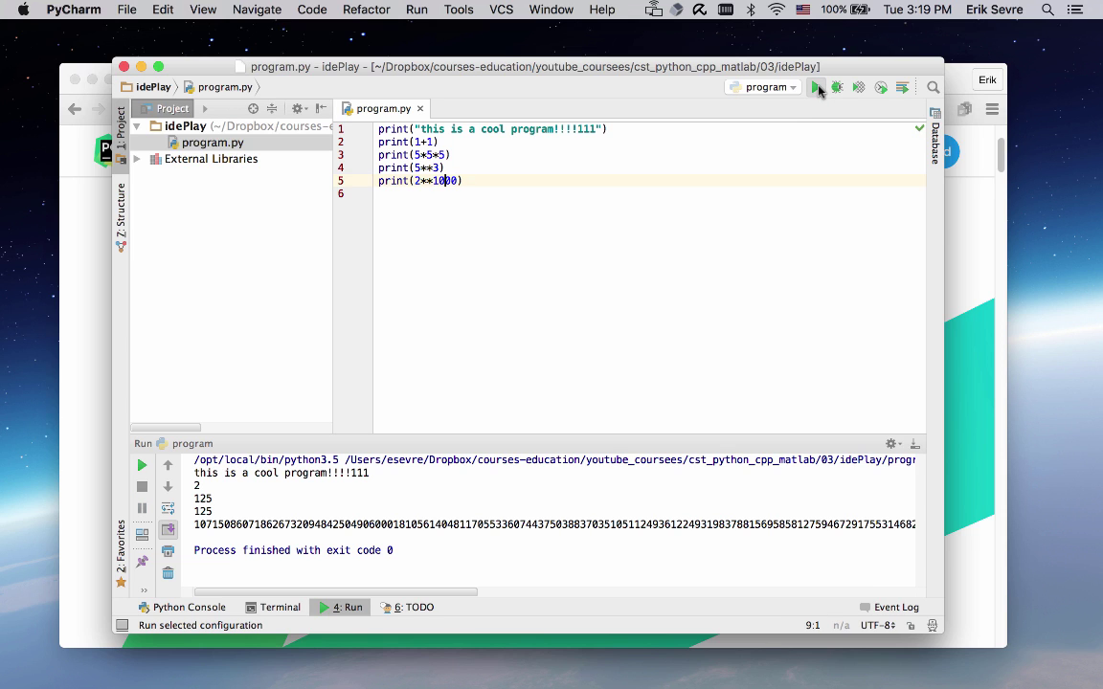